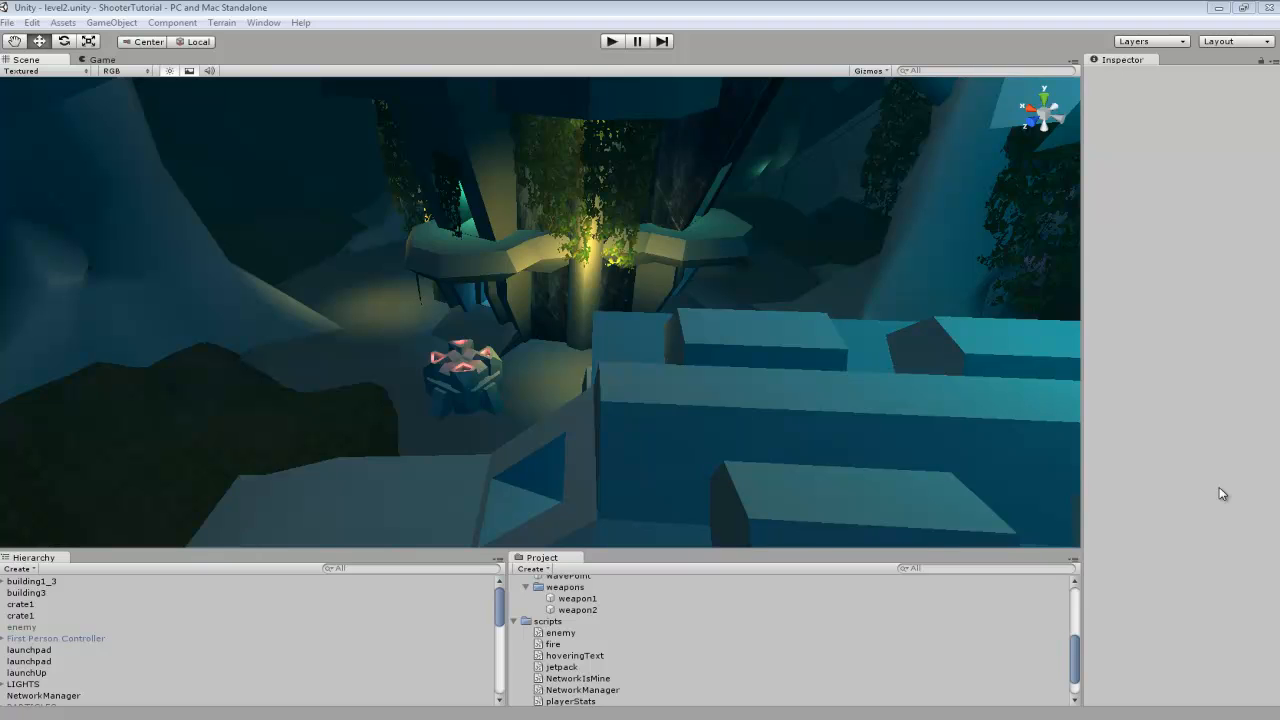
mouse_move(492, 464)
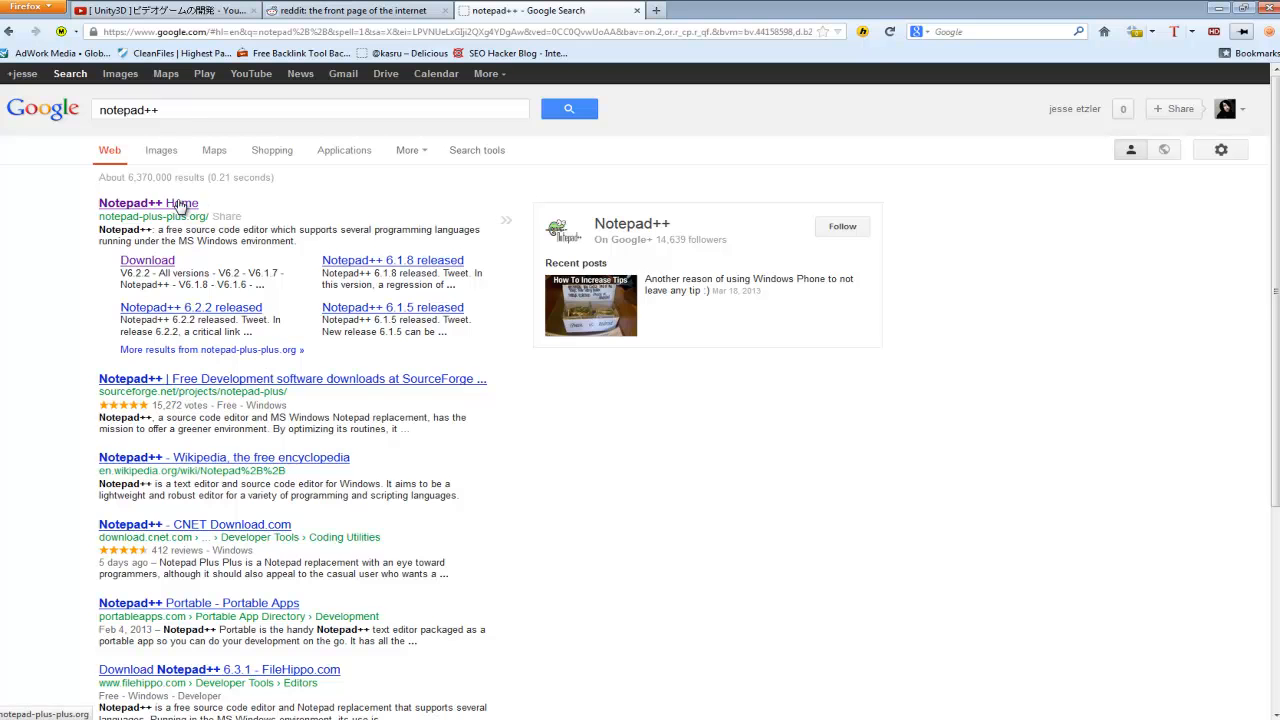
Go to notepad-plus-plus.org from the results and follow the sidebar download link.
left_click(140, 204)
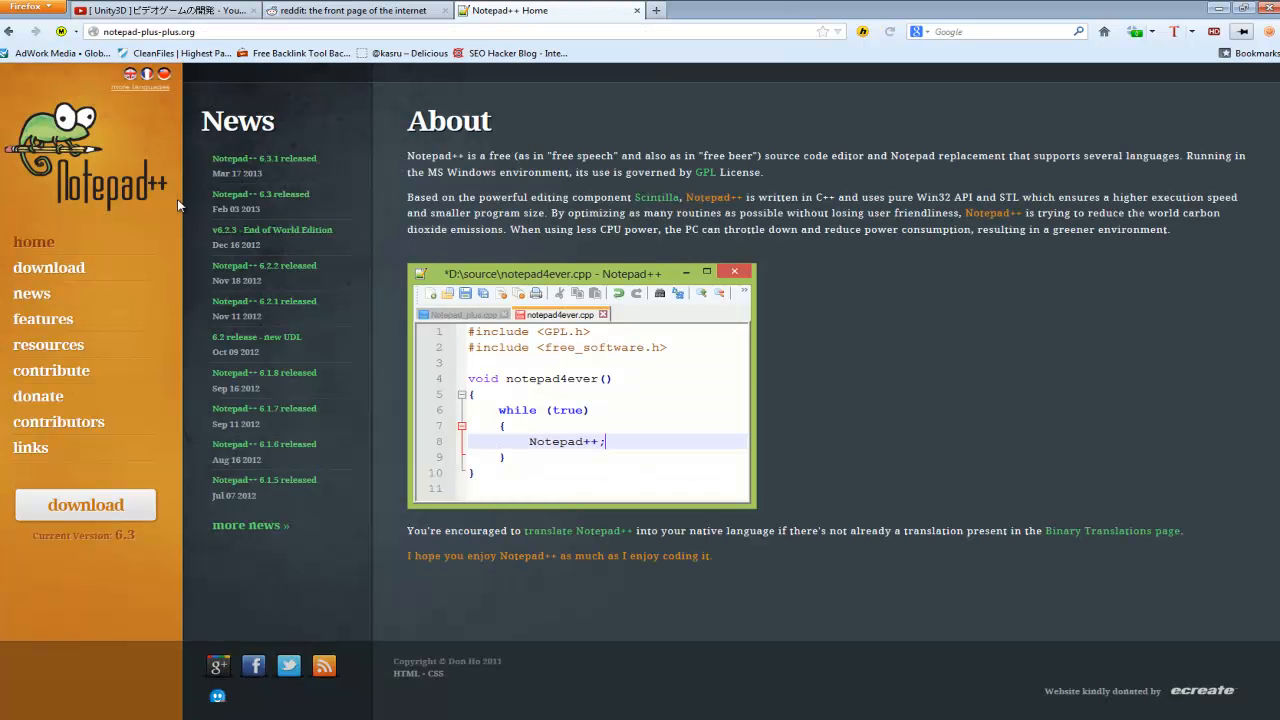
mouse_move(824, 382)
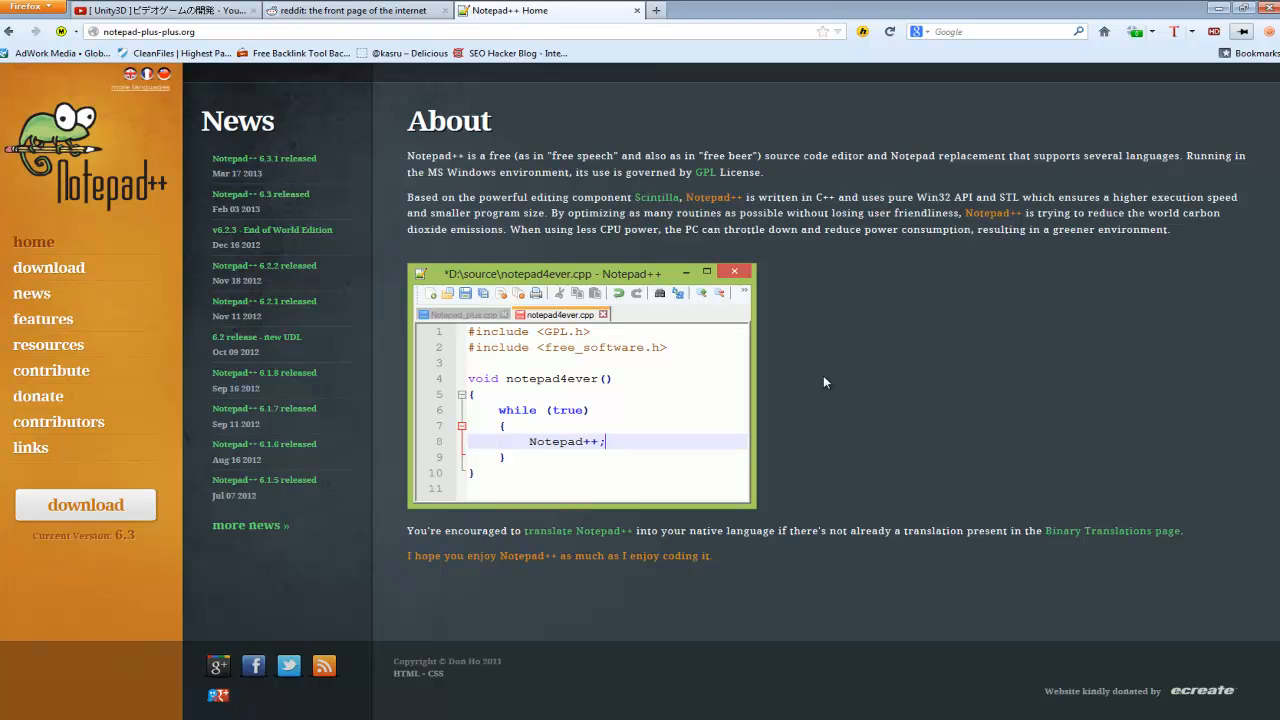
mouse_move(684, 356)
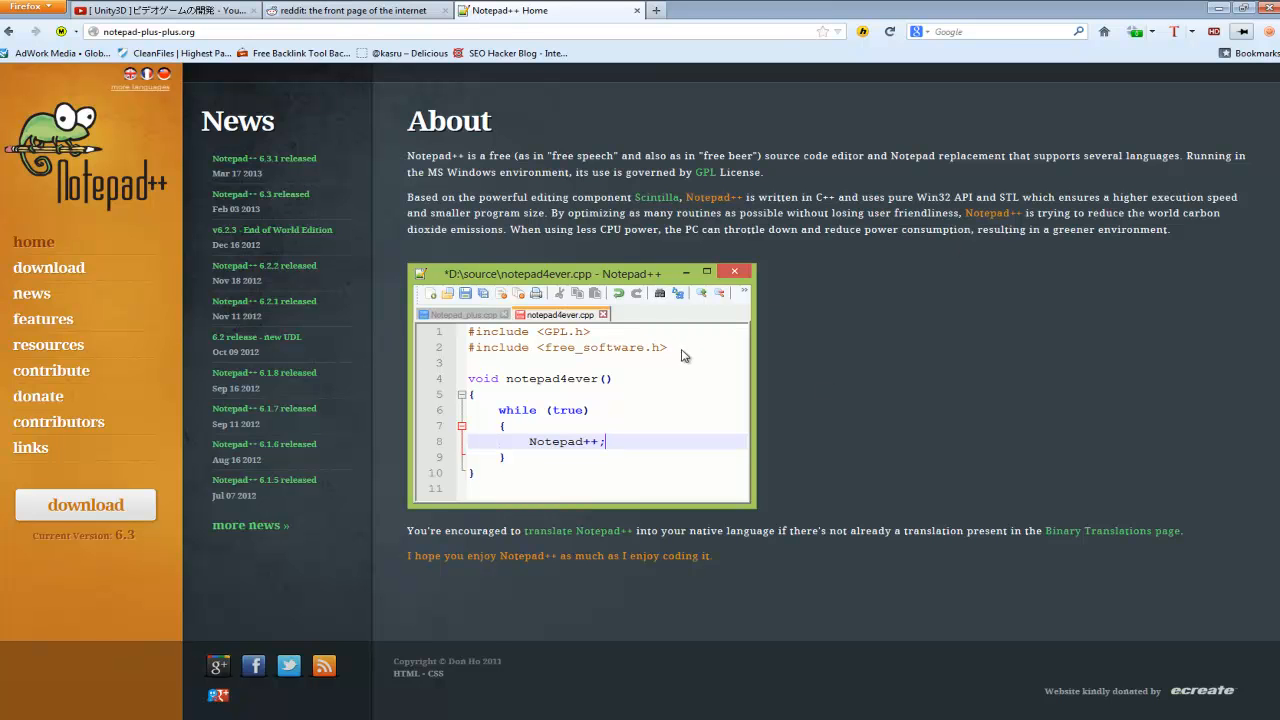
mouse_move(932, 356)
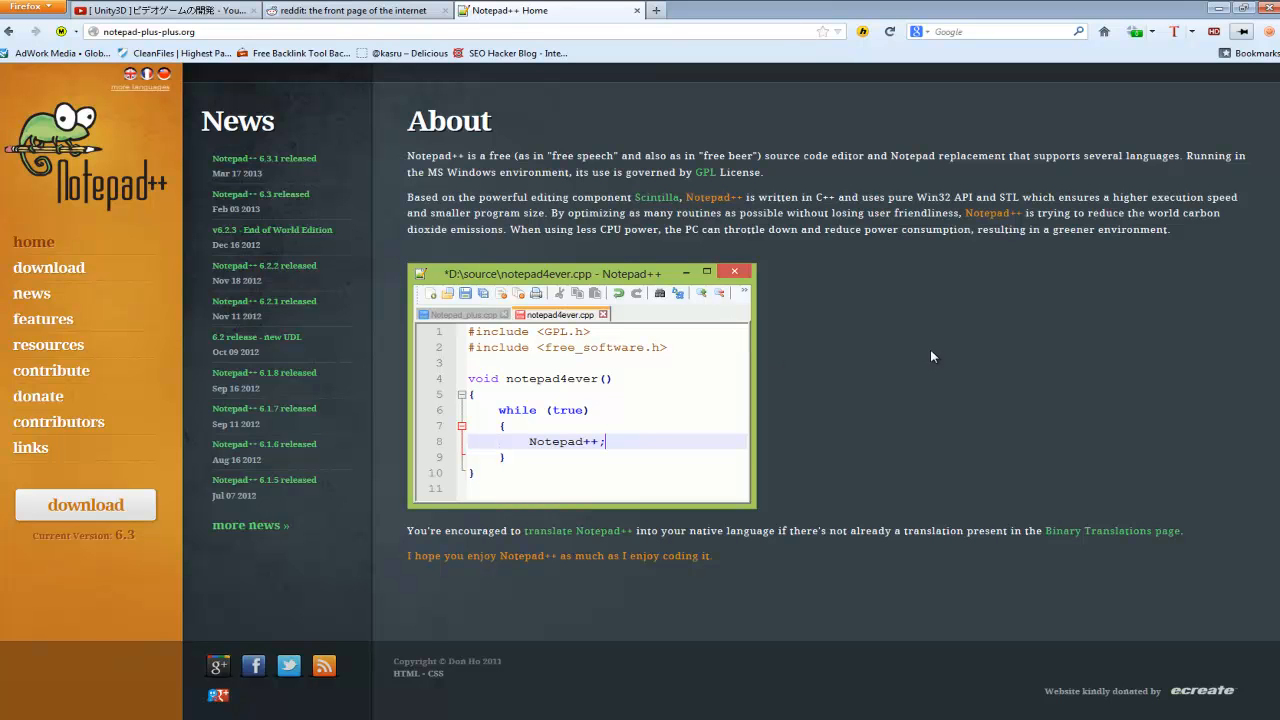
mouse_move(496, 412)
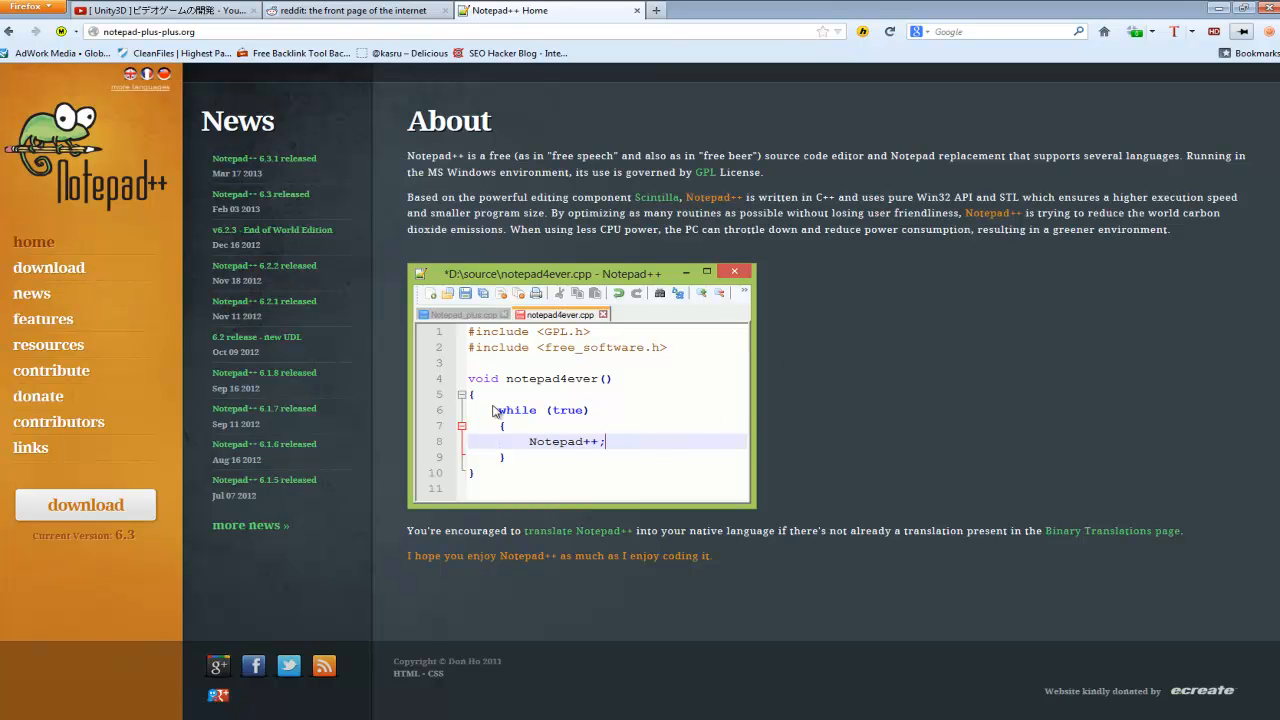
mouse_move(820, 408)
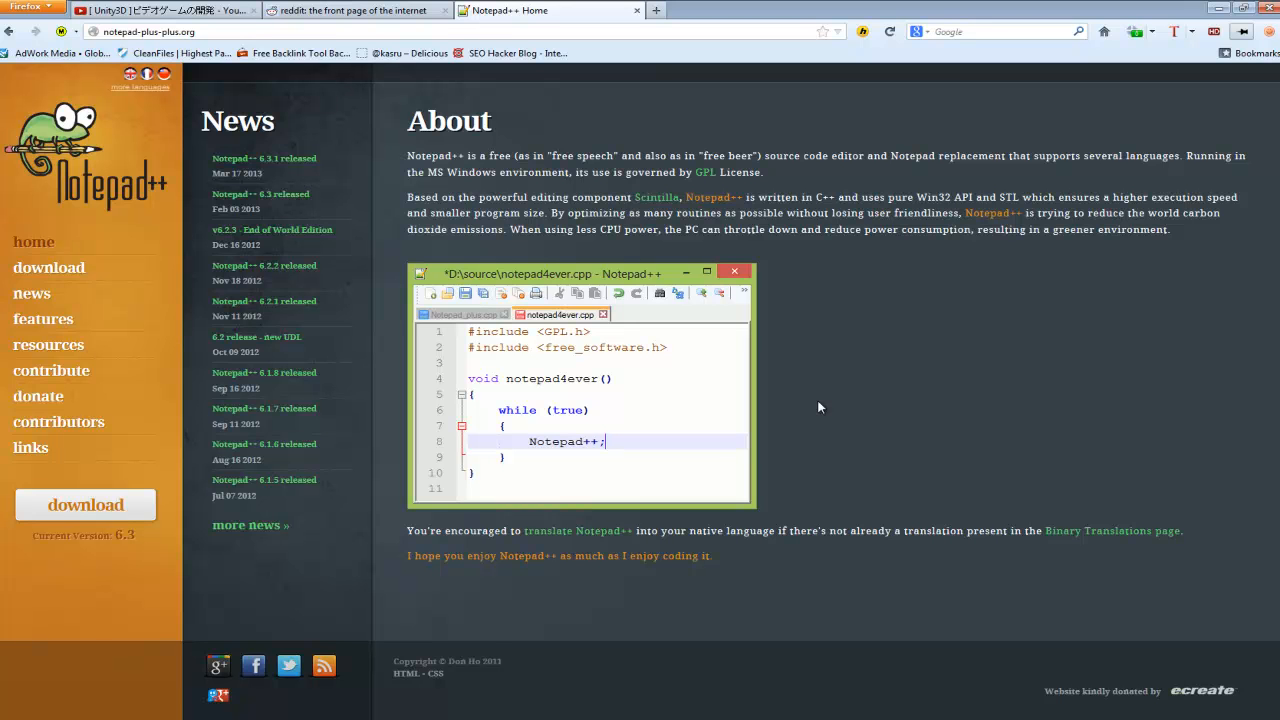
mouse_move(770, 396)
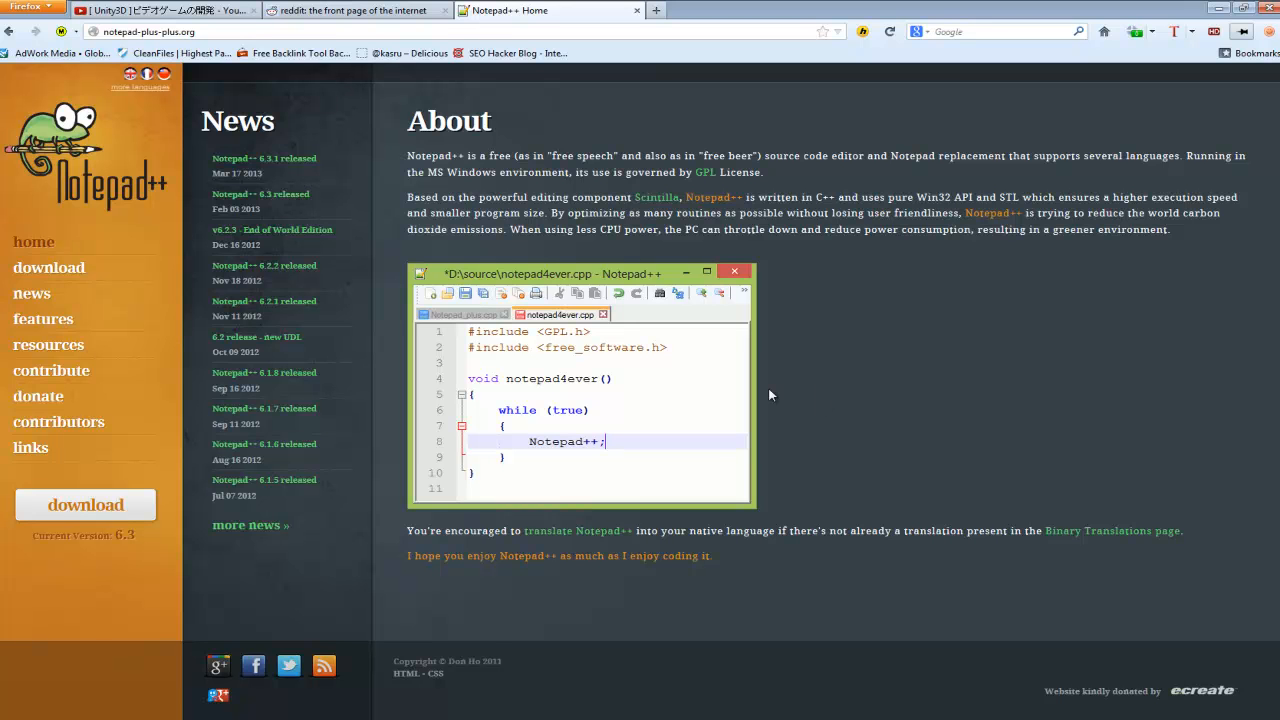
mouse_move(800, 270)
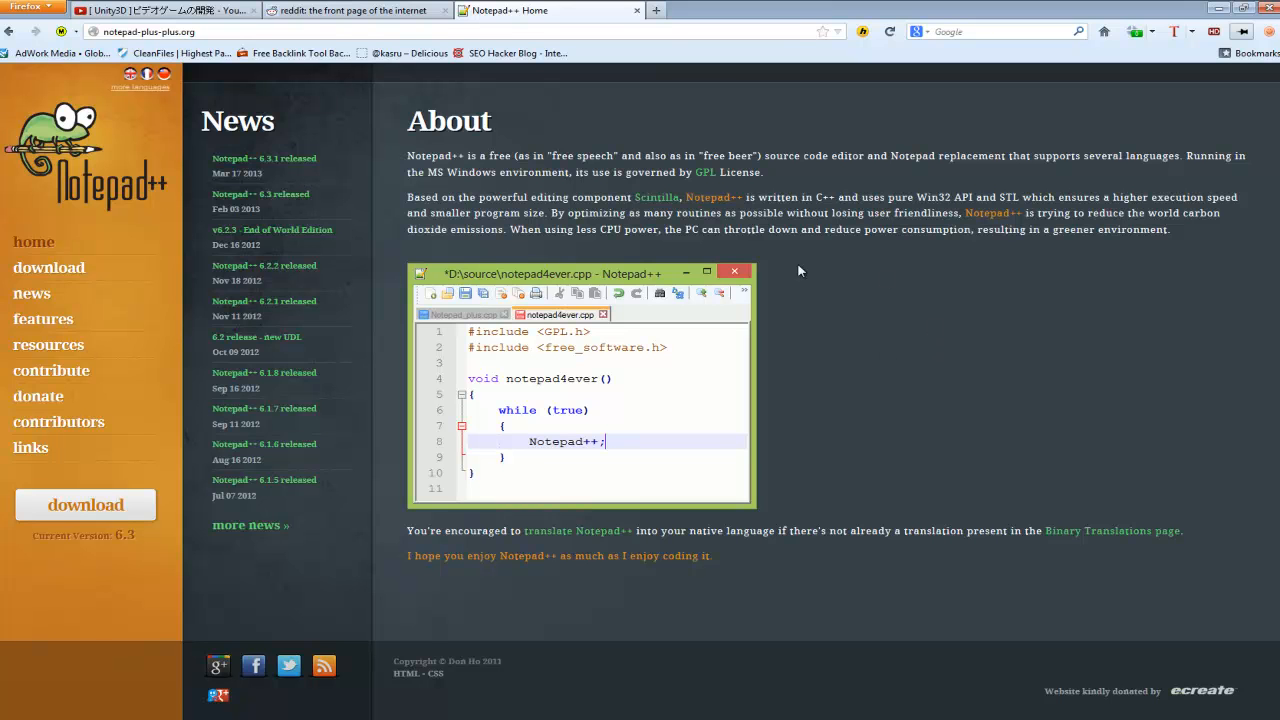
mouse_move(978, 184)
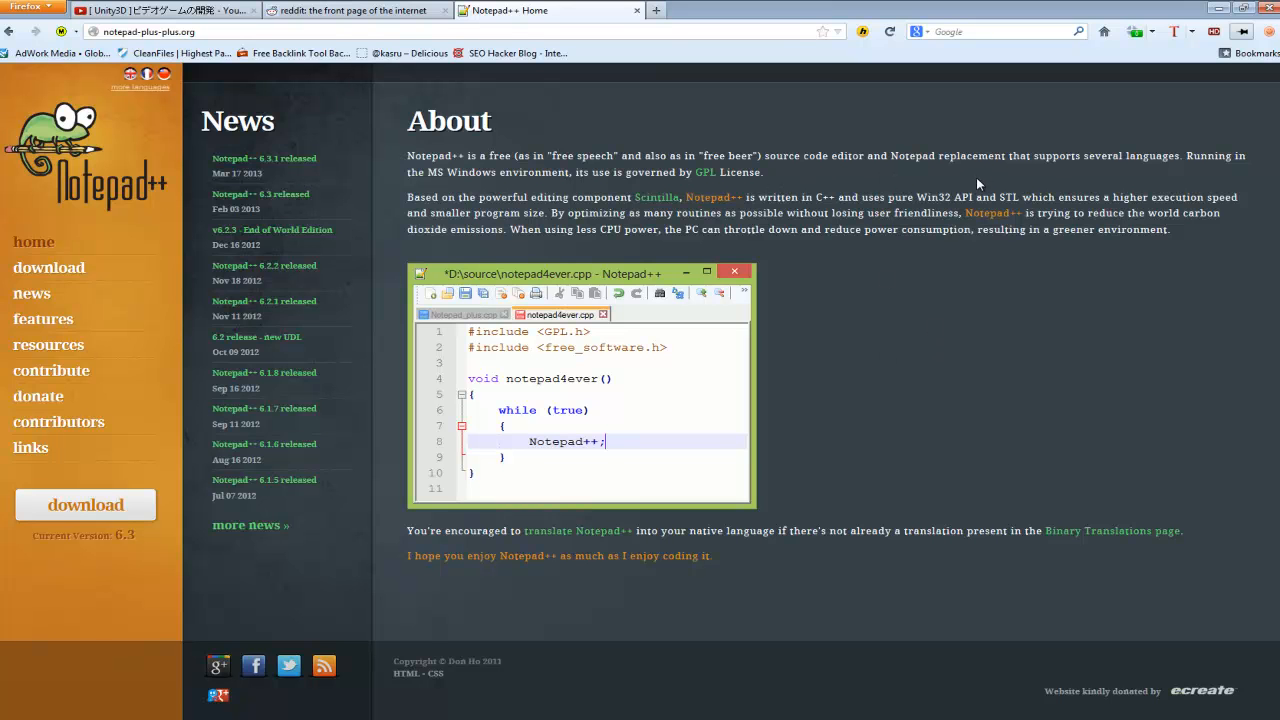
left_click(48, 268)
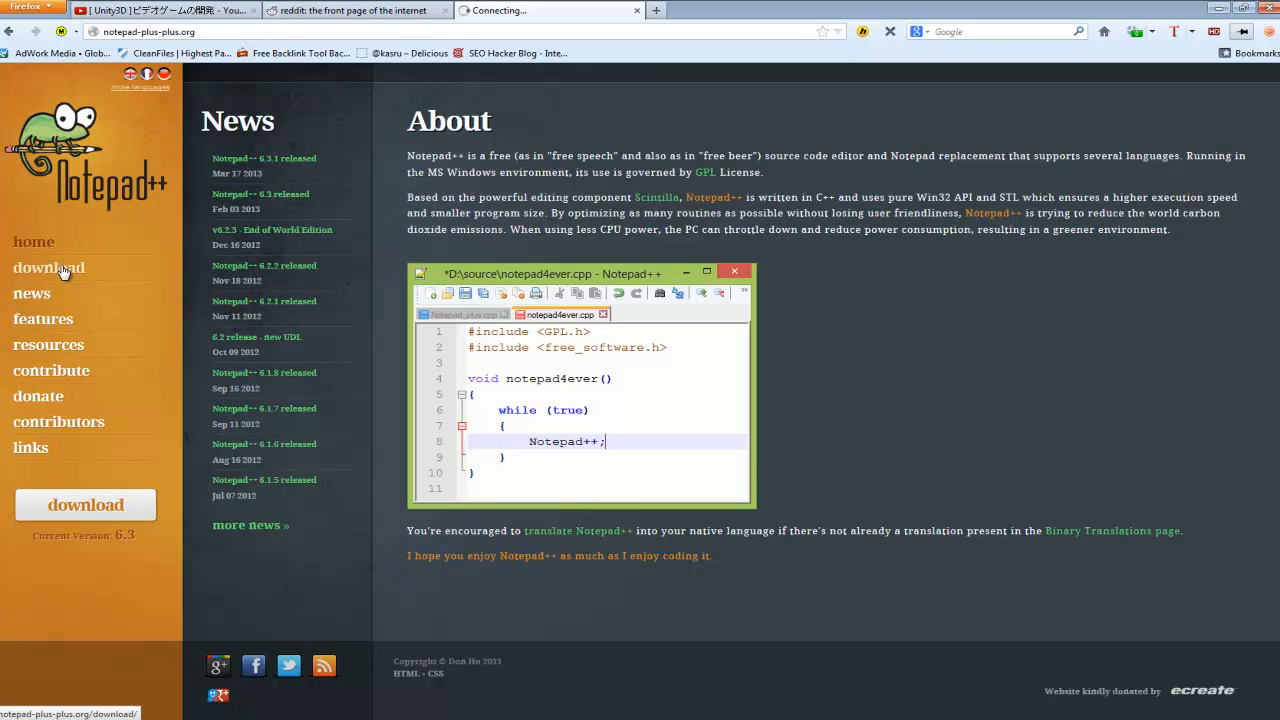
Load the Download Notepad++ 6.3.1 page listing the installer options.
left_click(48, 268)
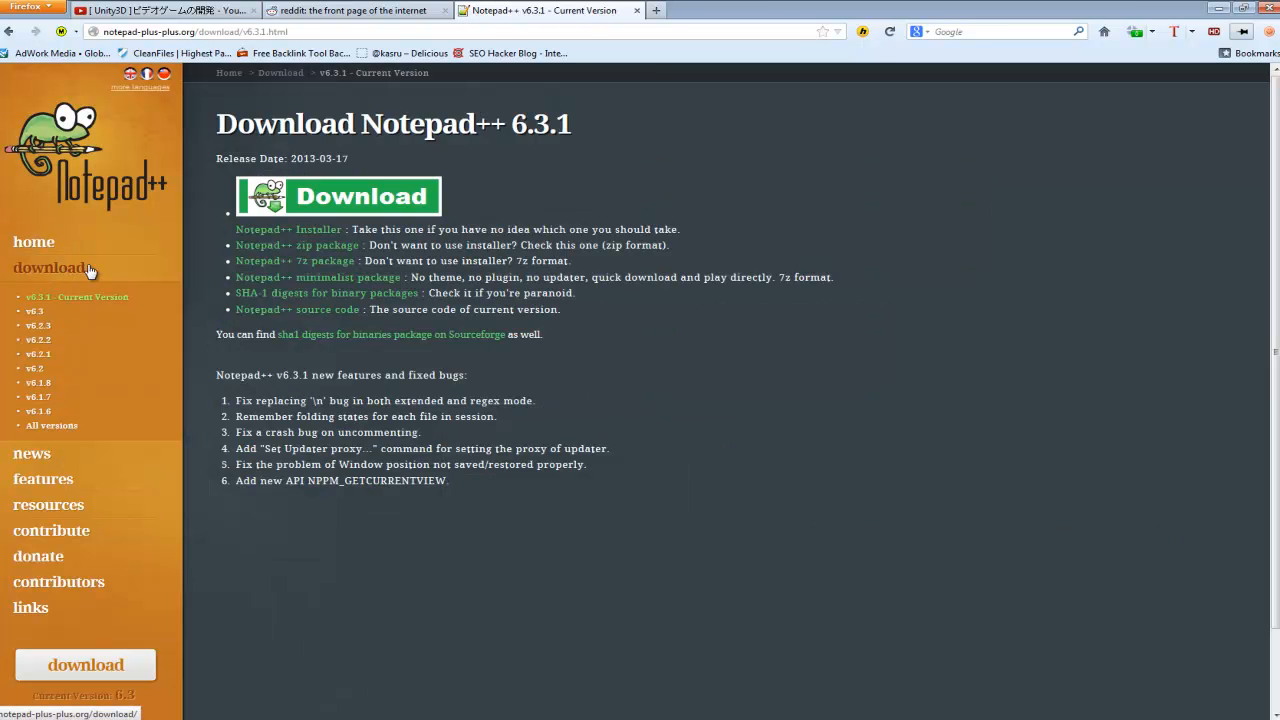
mouse_move(1048, 514)
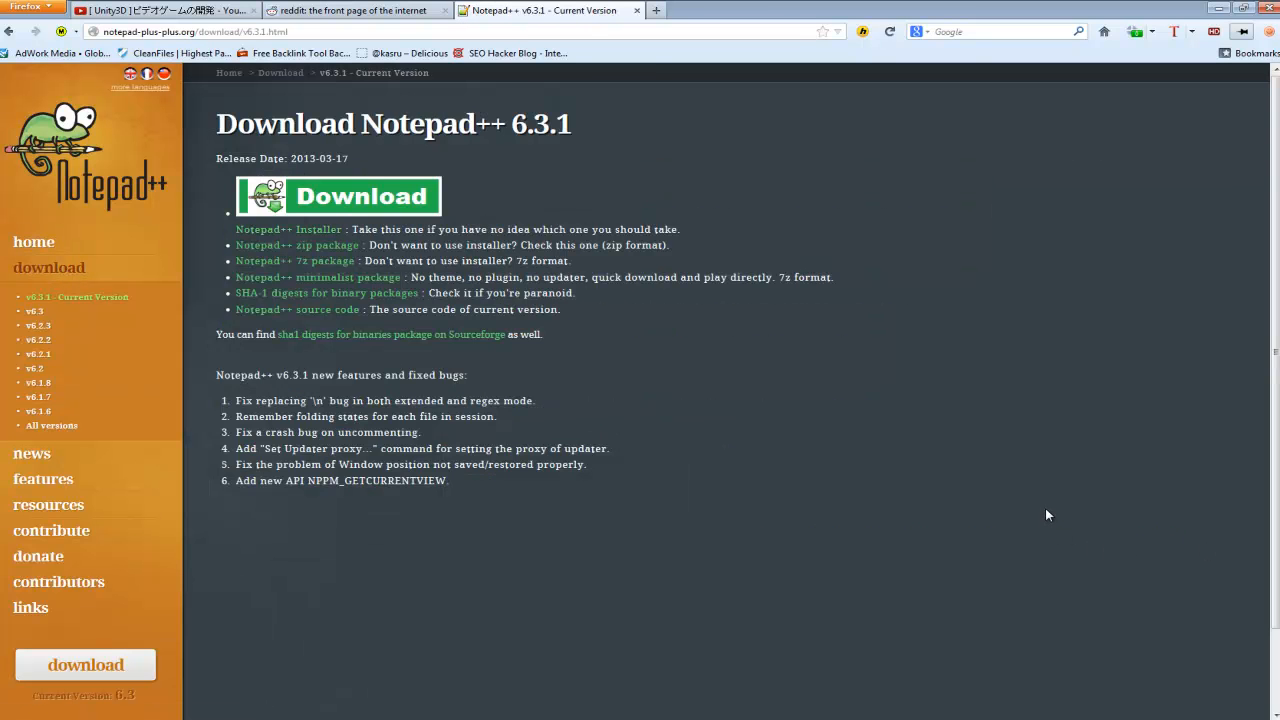
mouse_move(948, 474)
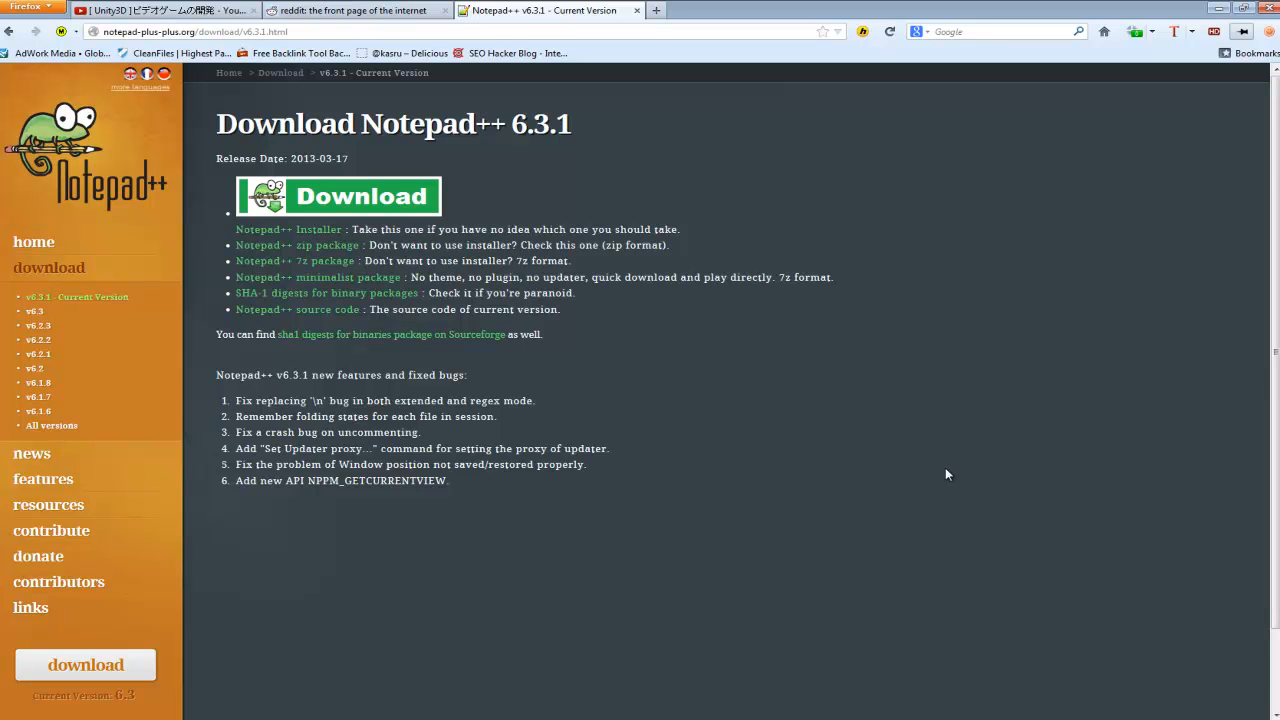
mouse_move(542, 336)
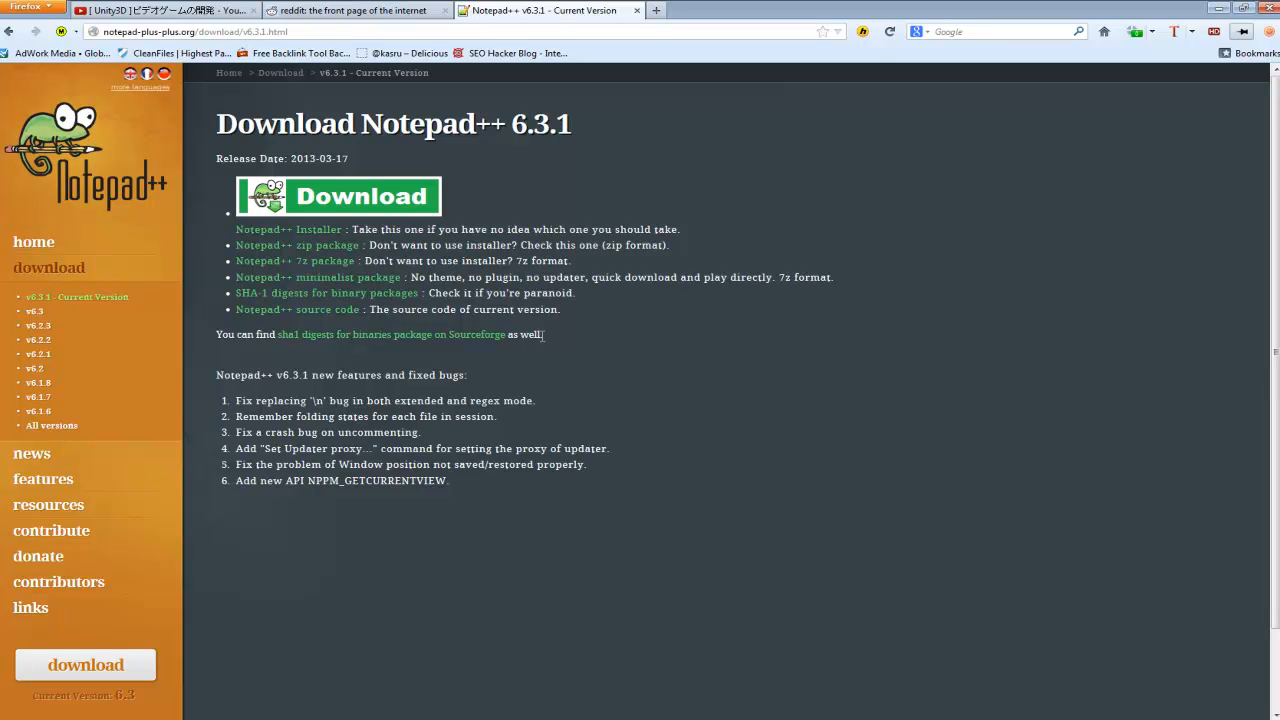
mouse_move(688, 376)
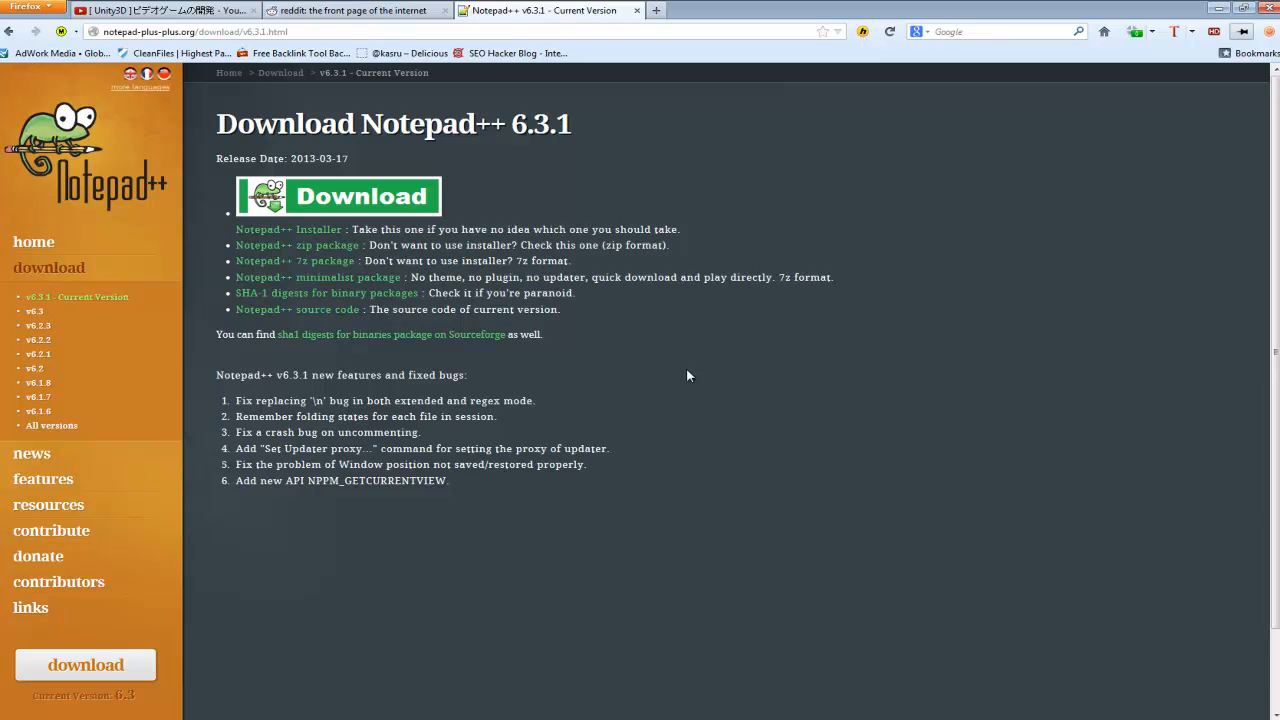
mouse_move(452, 512)
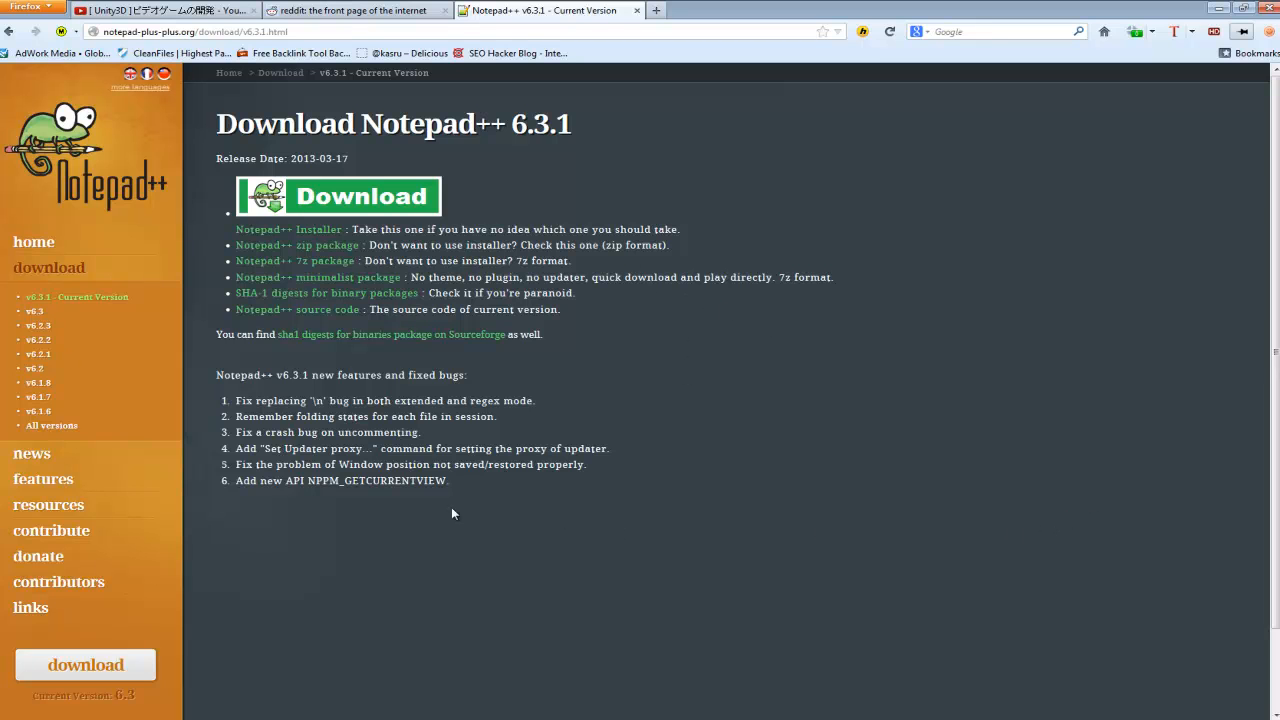
mouse_move(172, 644)
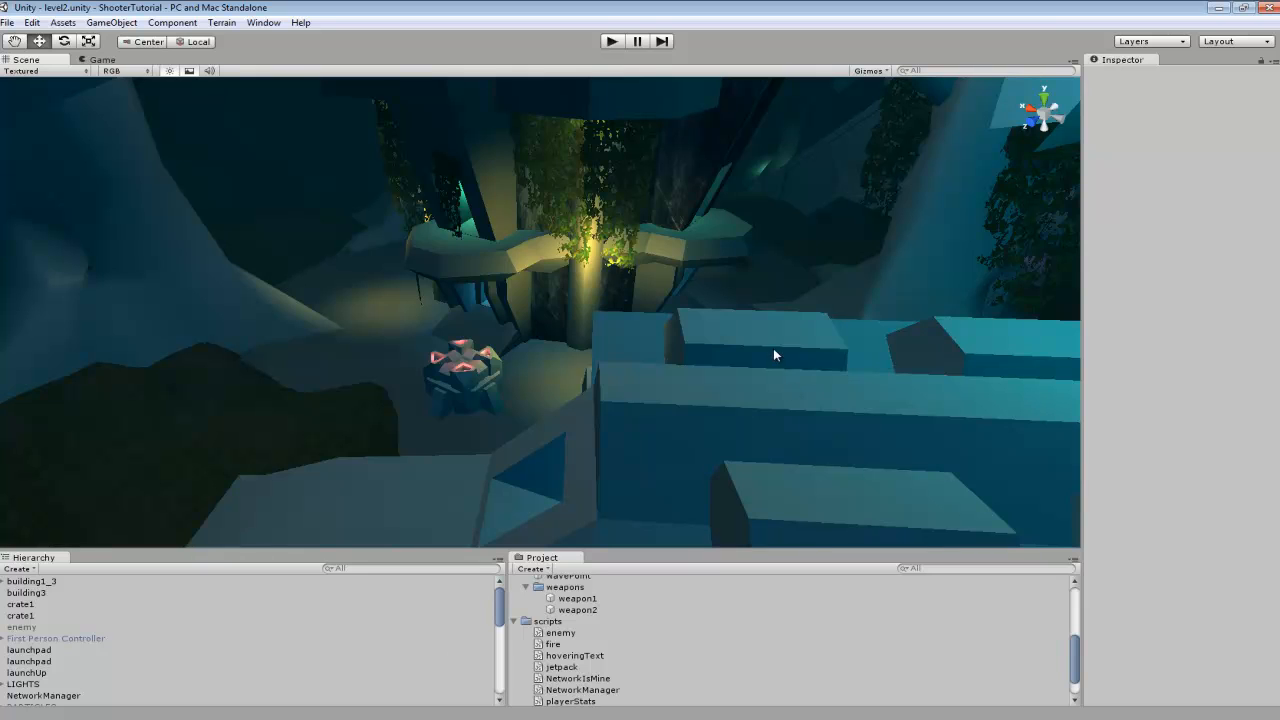
mouse_move(780, 348)
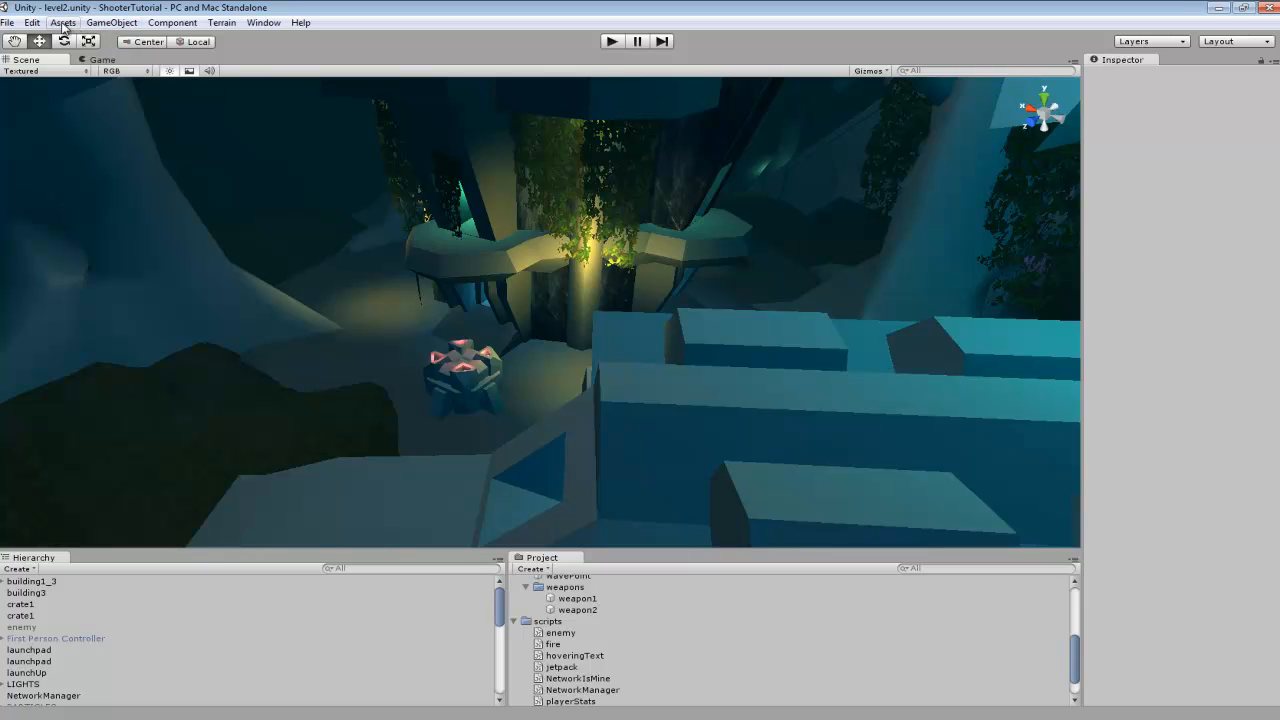
In Edit > Preferences, choose Notepad++ as External Script Editor and close Preferences.
left_click(32, 22)
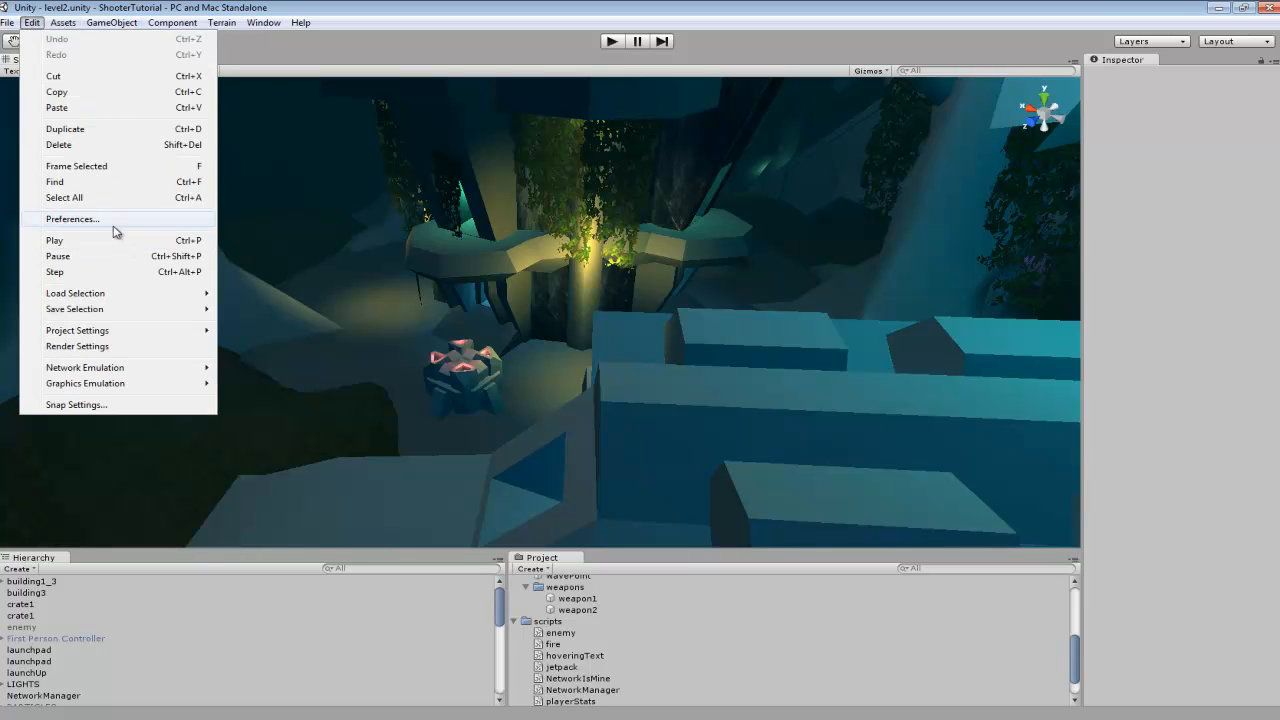
left_click(72, 218)
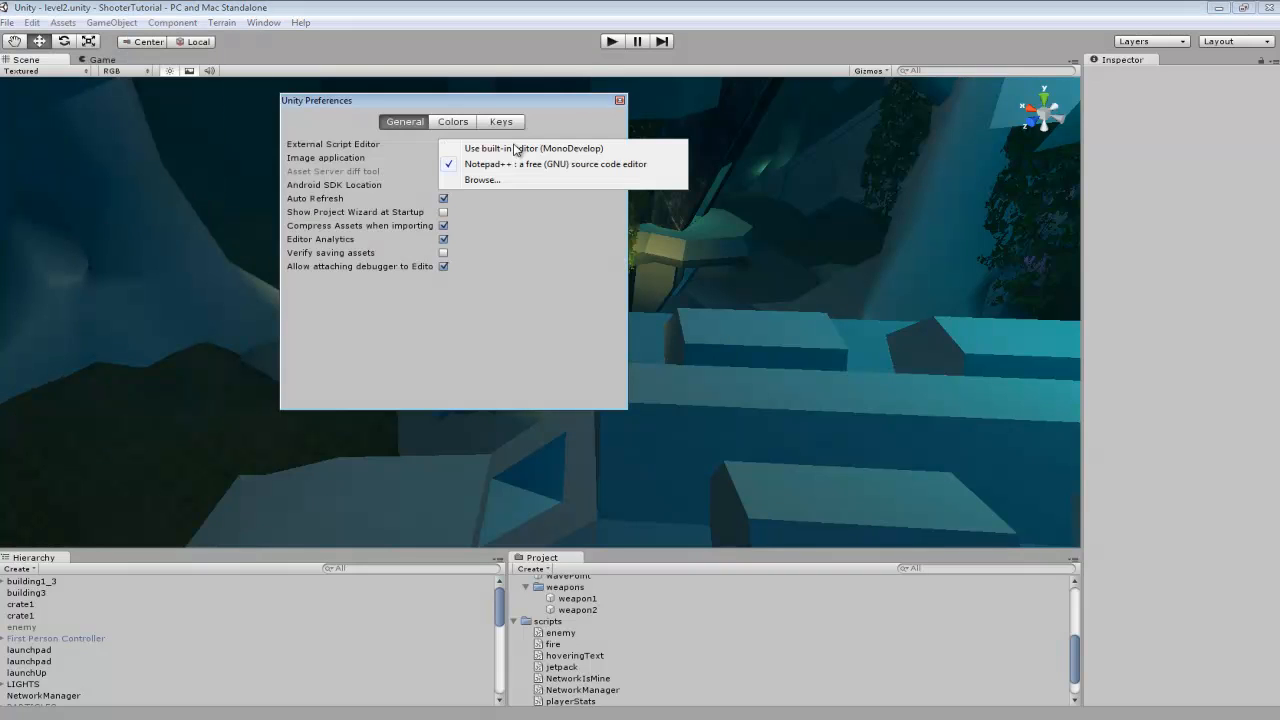
mouse_move(482, 180)
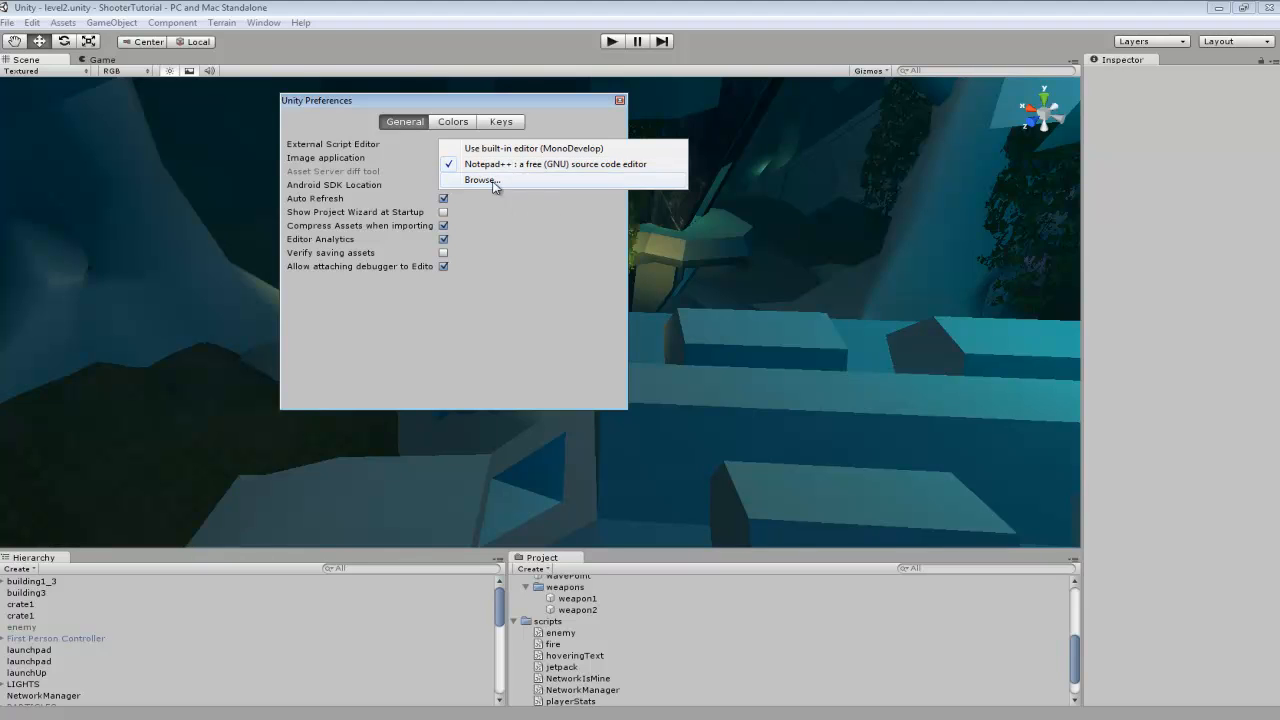
mouse_move(518, 186)
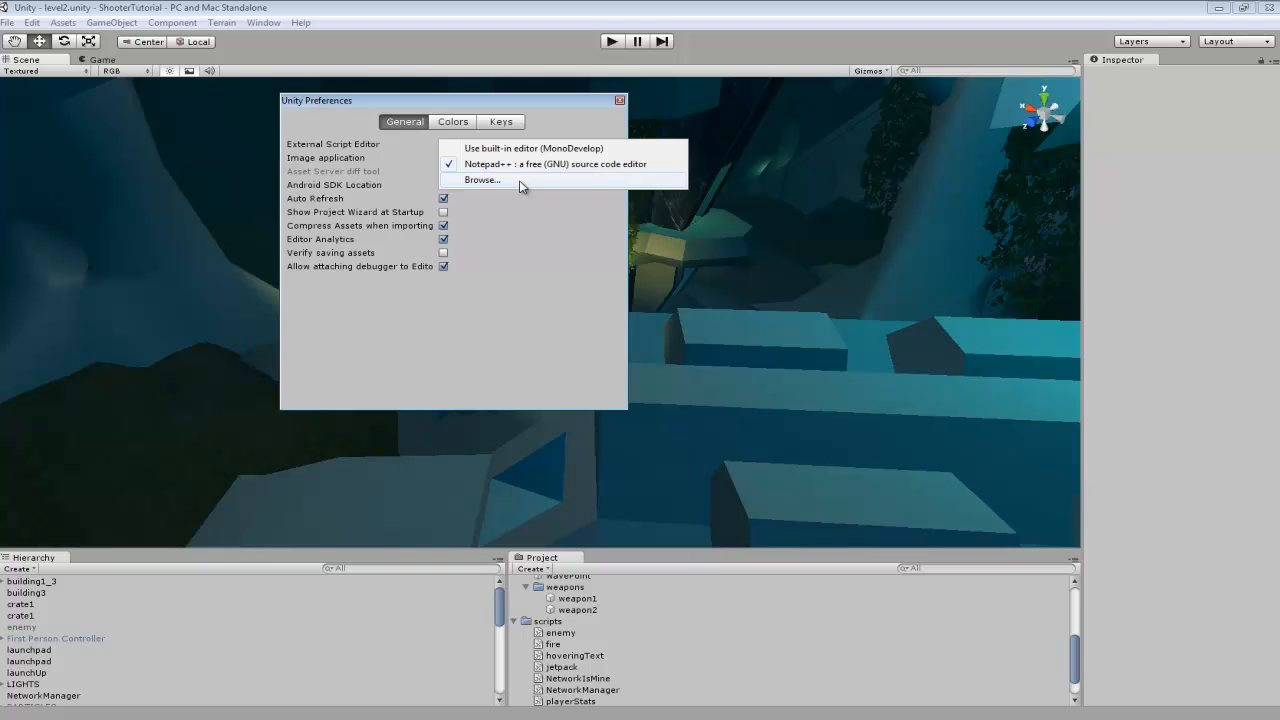
mouse_move(488, 330)
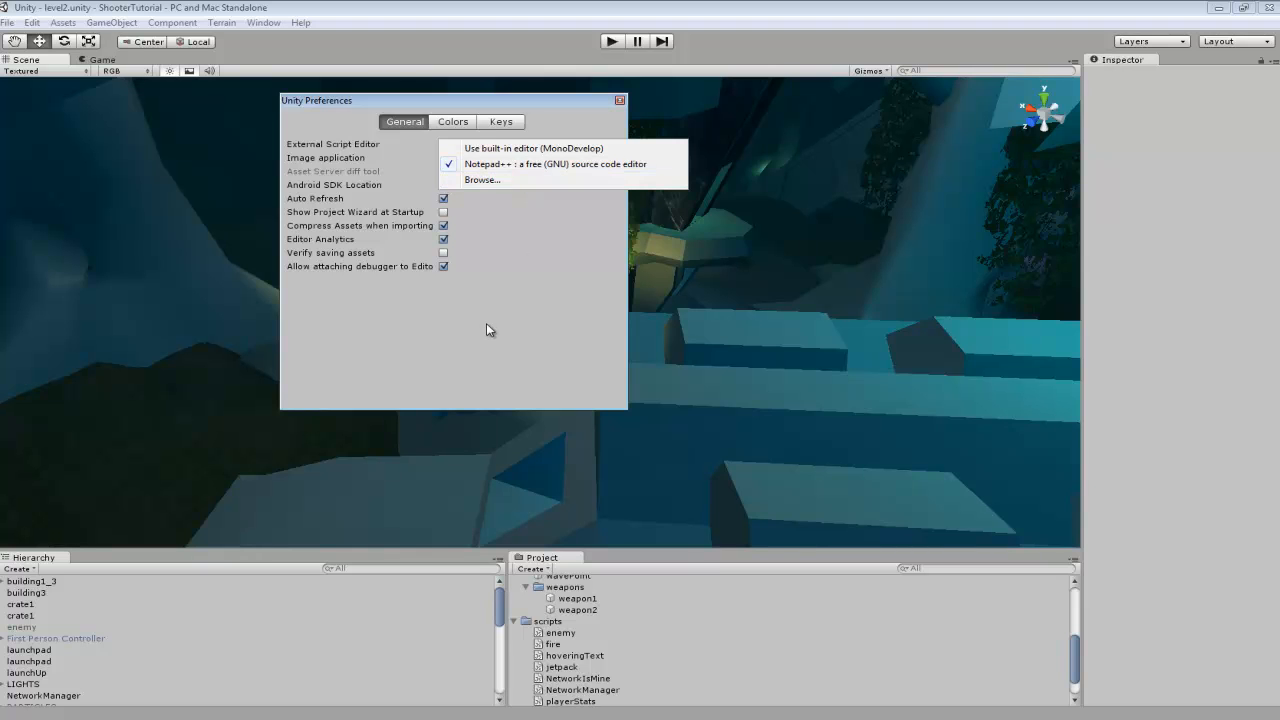
left_click(556, 164)
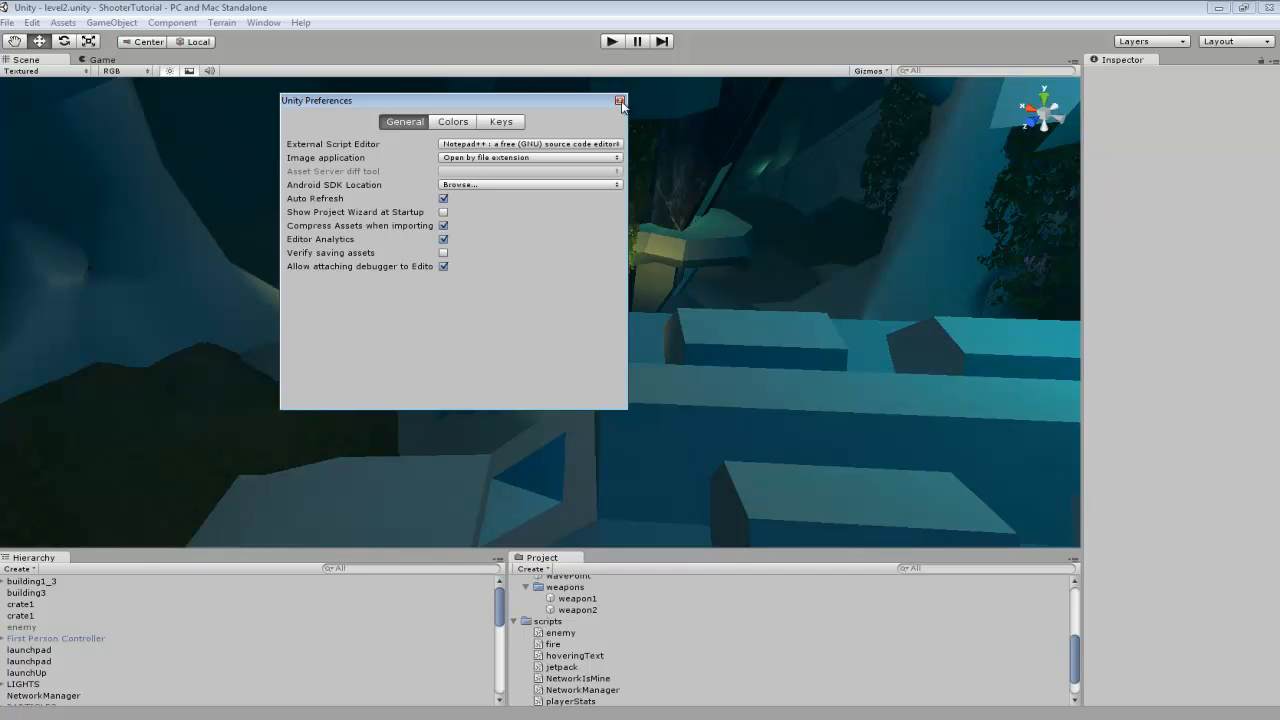
left_click(620, 100)
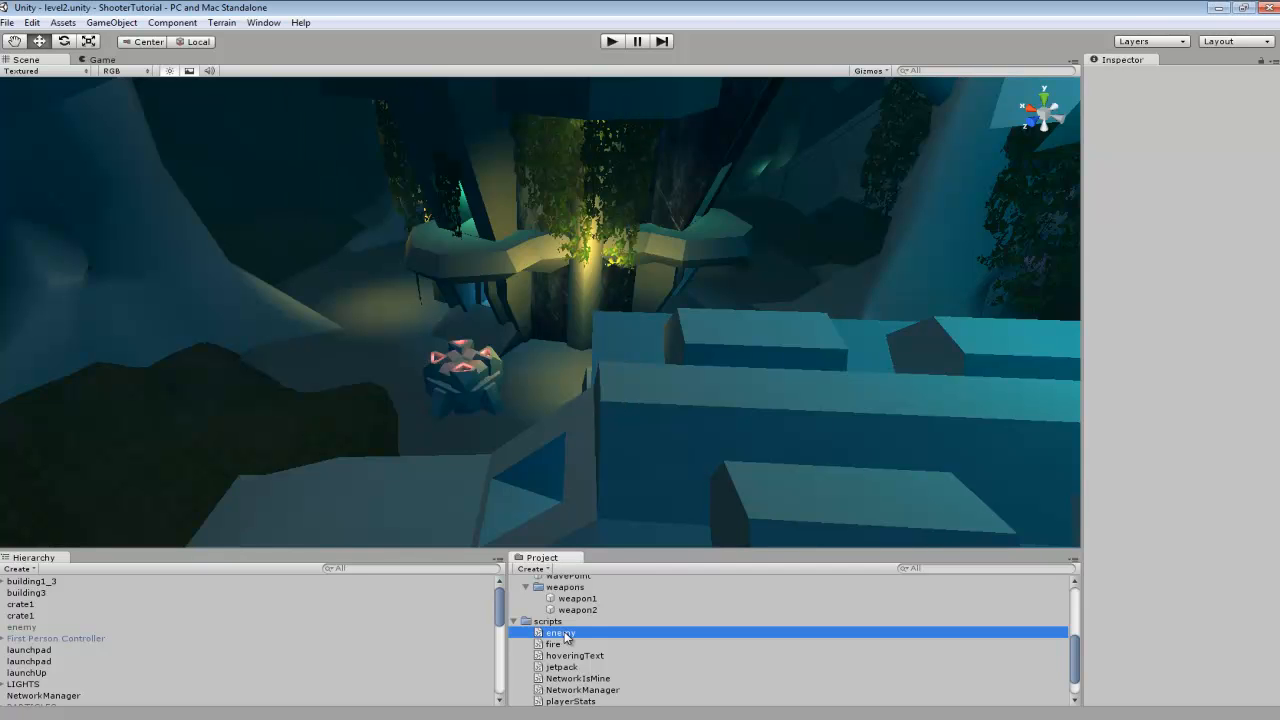
Launch enemy.js from the Project panel into Notepad++ and bring up its File menu.
double_click(560, 632)
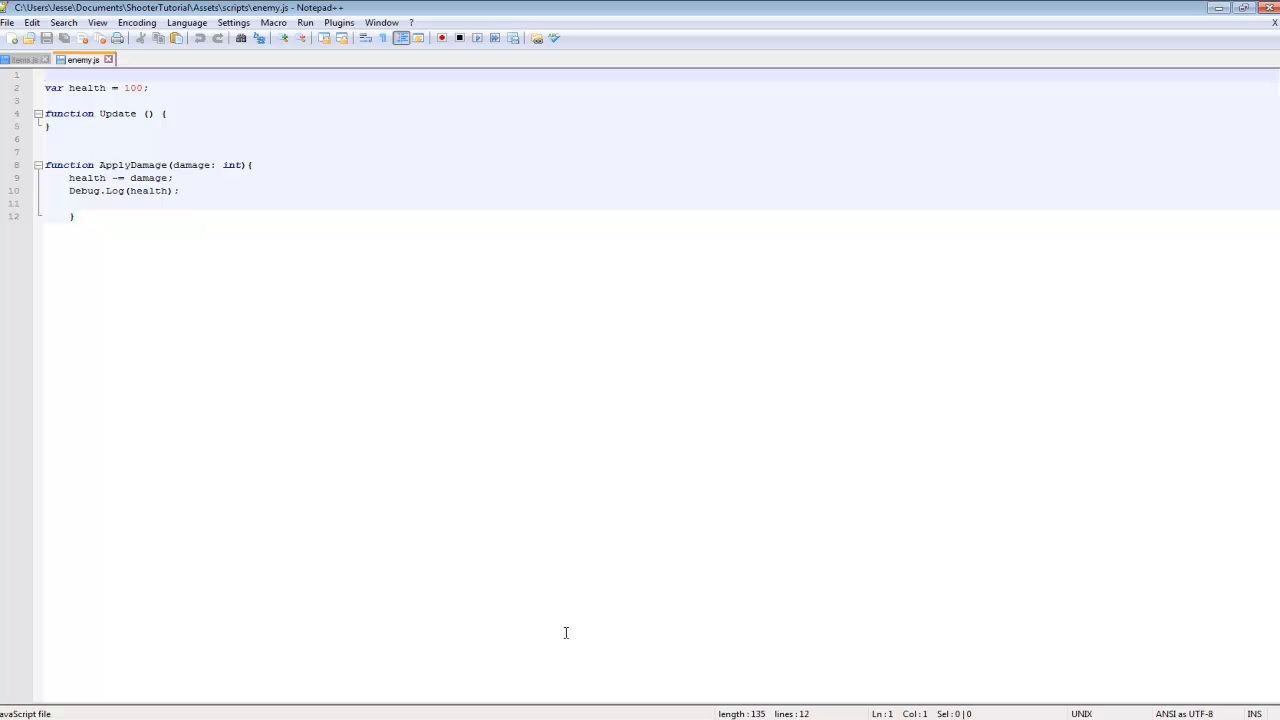
mouse_move(476, 492)
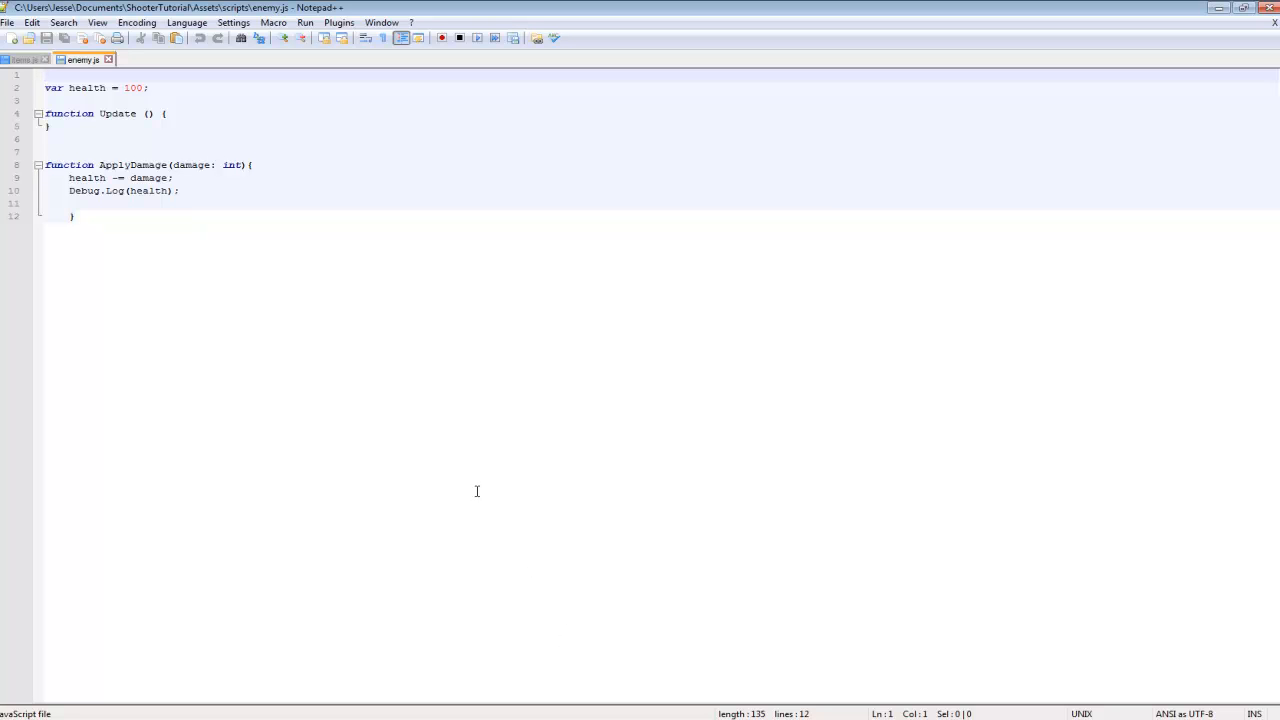
mouse_move(288, 228)
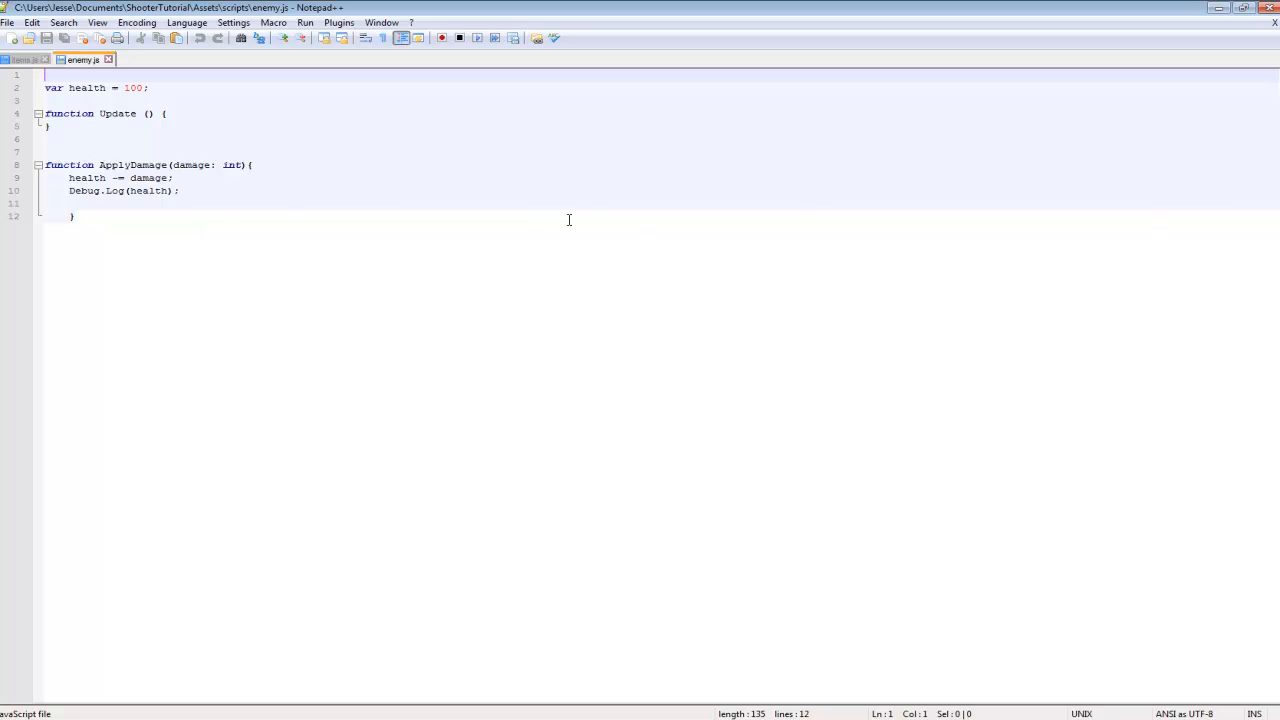
mouse_move(218, 222)
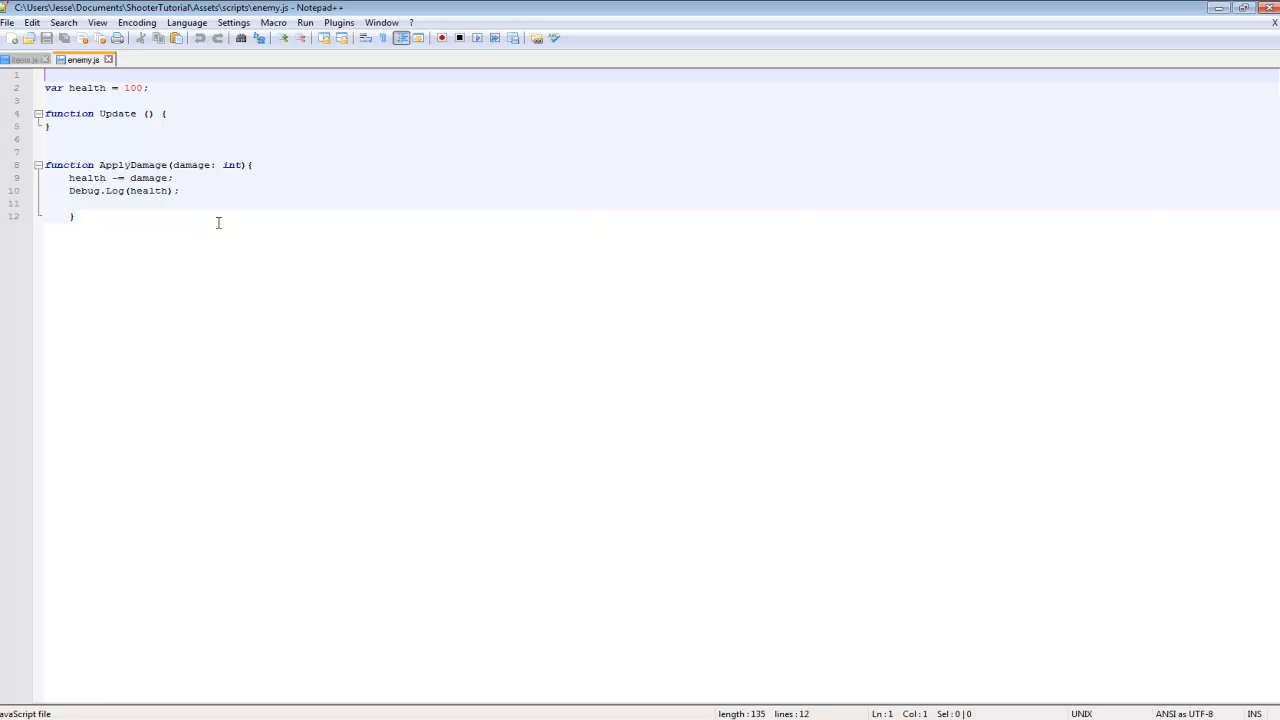
left_click(22, 60)
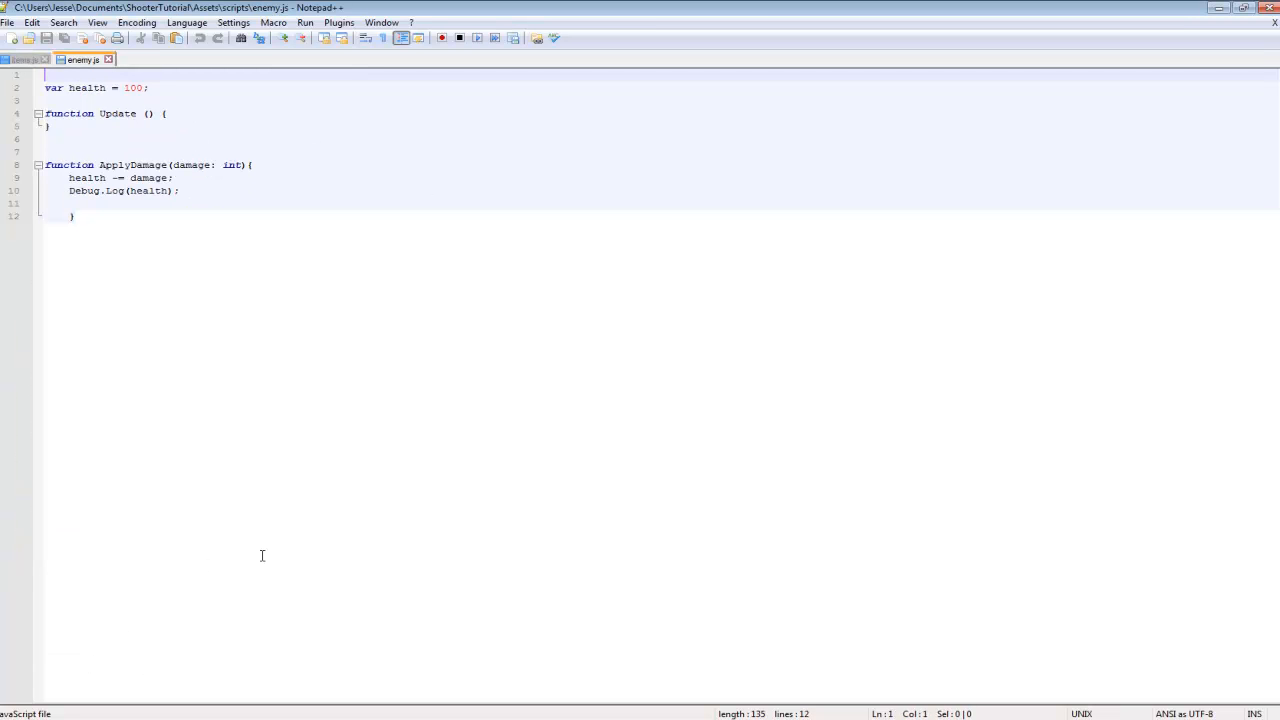
mouse_move(400, 242)
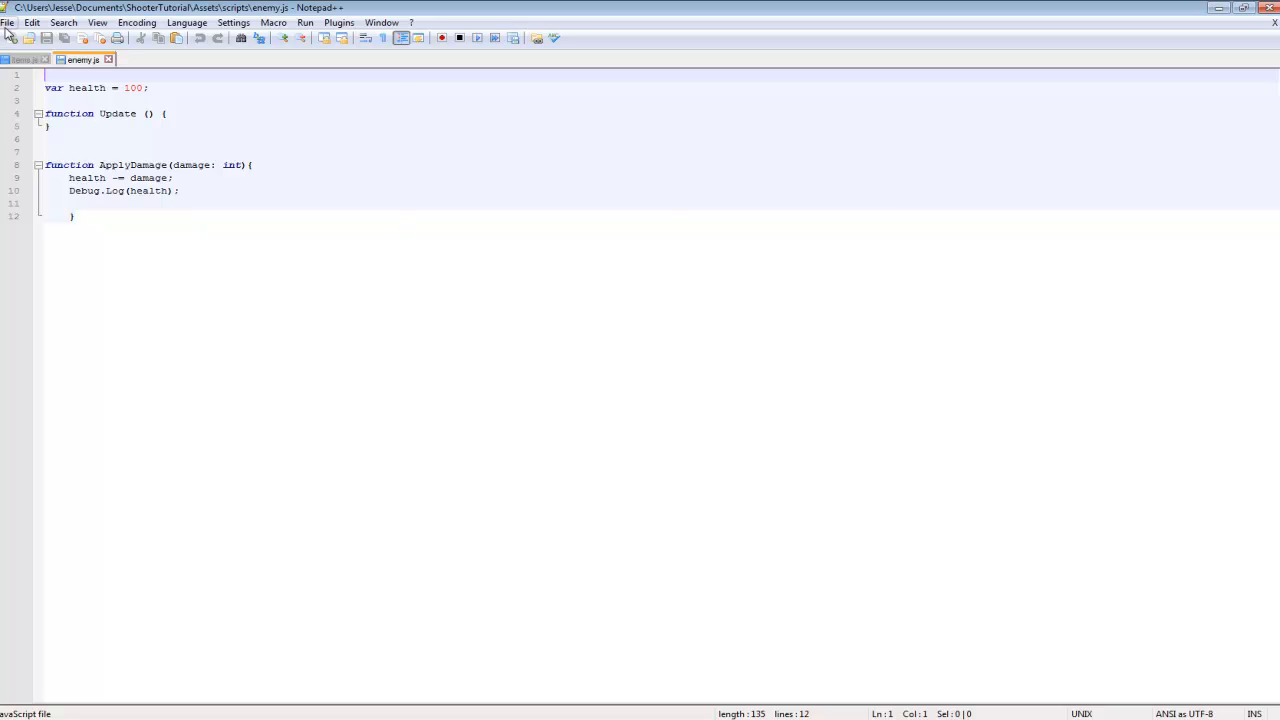
mouse_move(568, 248)
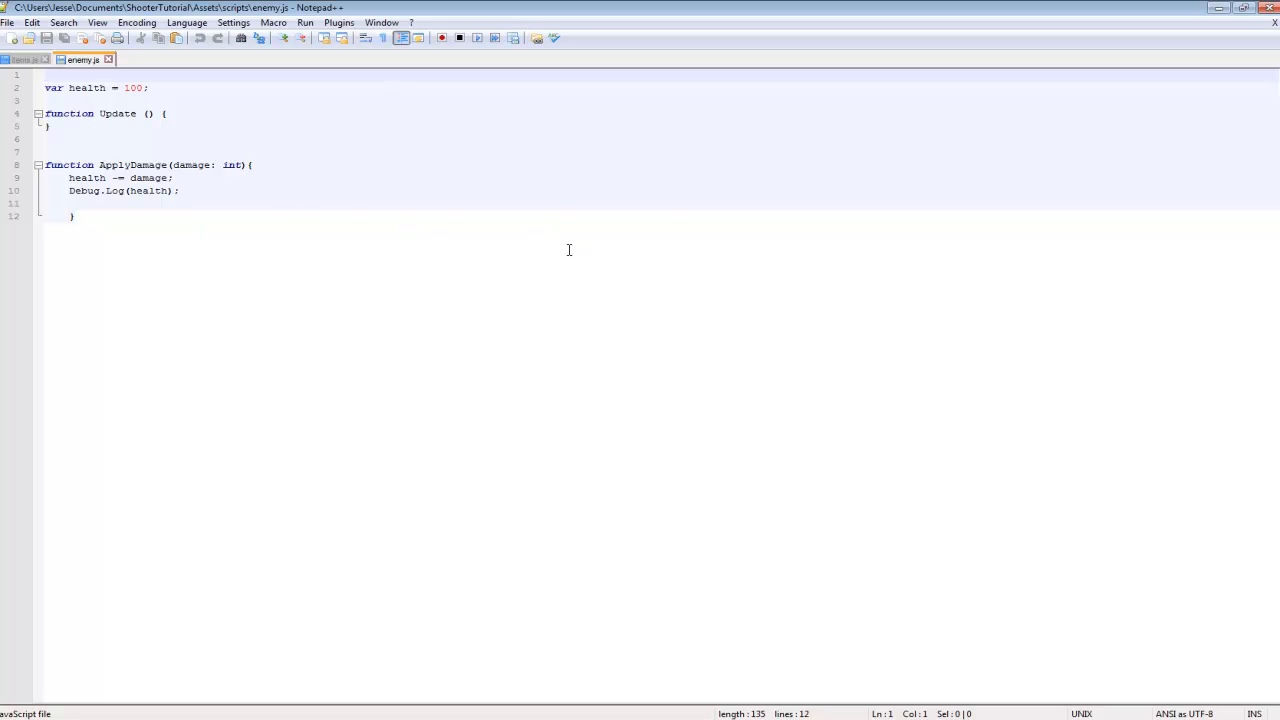
mouse_move(12, 22)
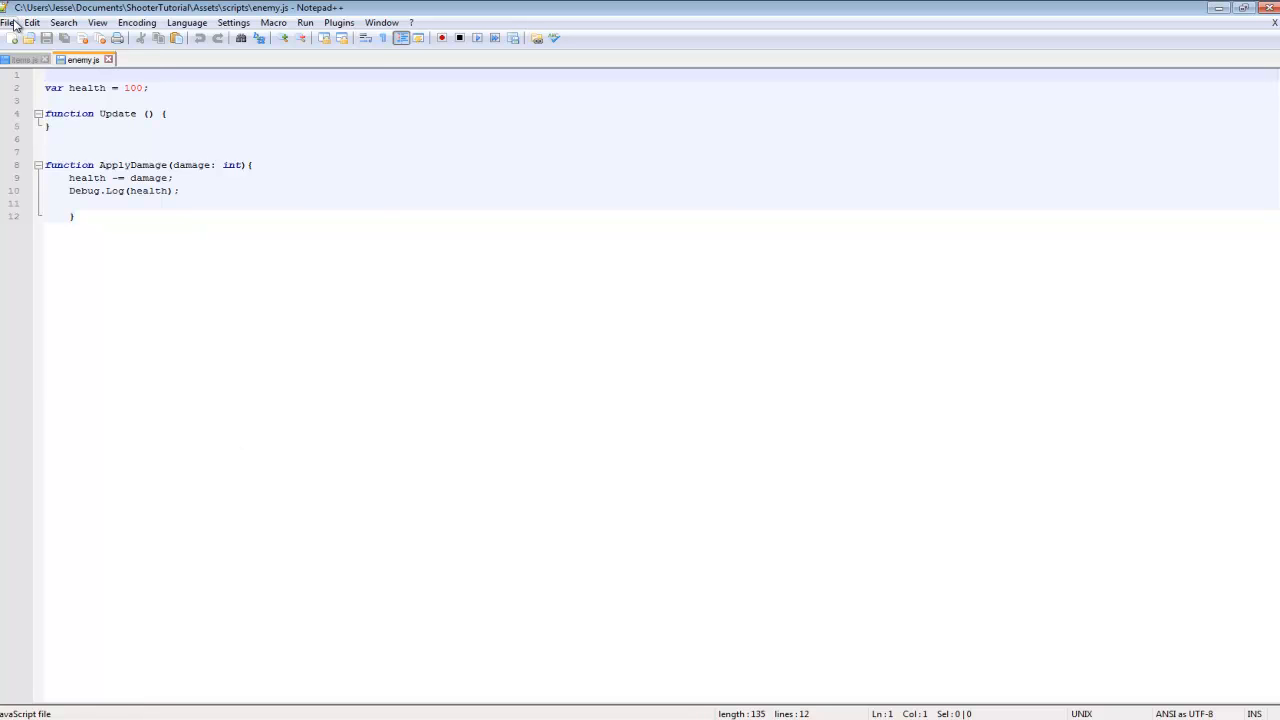
left_click(8, 22)
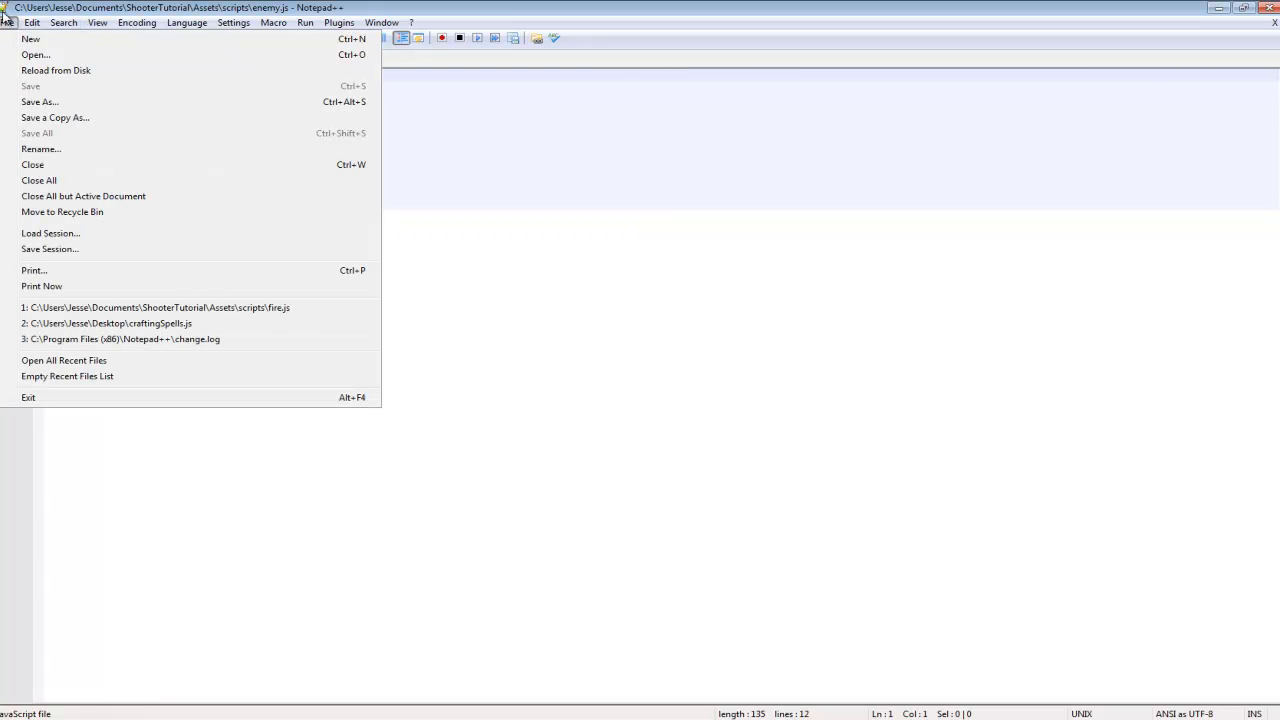
left_click(40, 100)
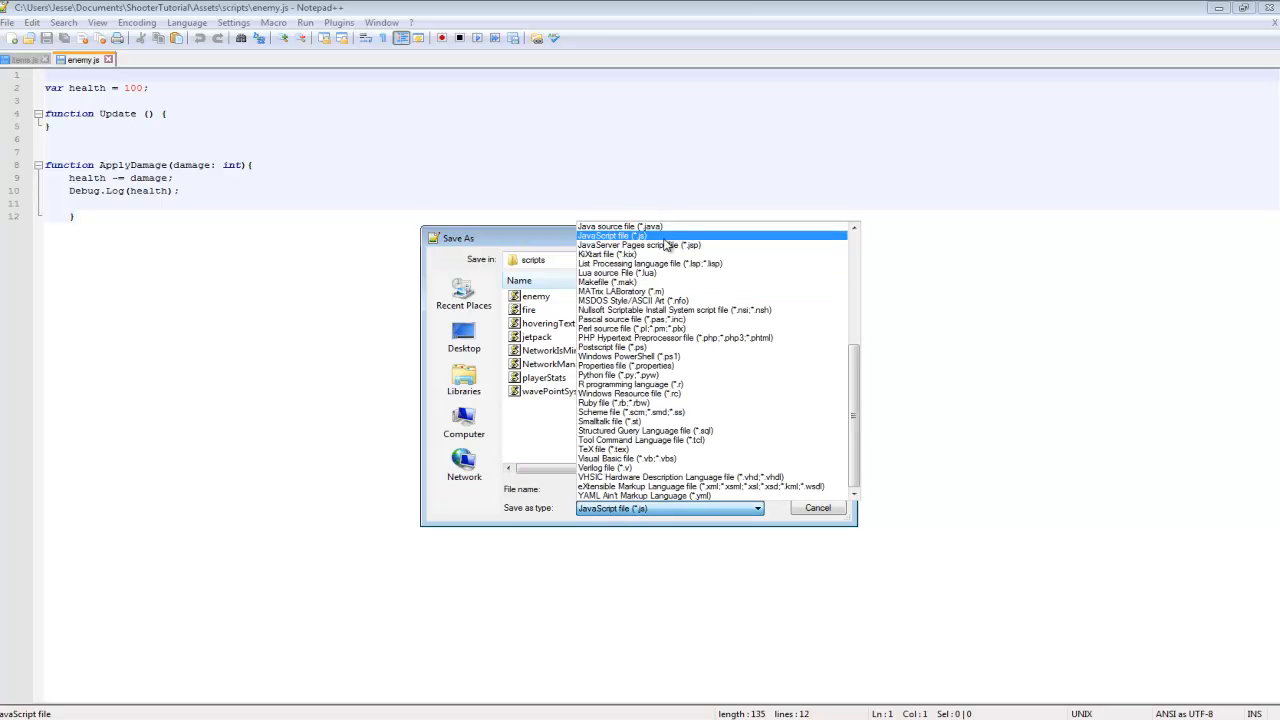
left_click(612, 236)
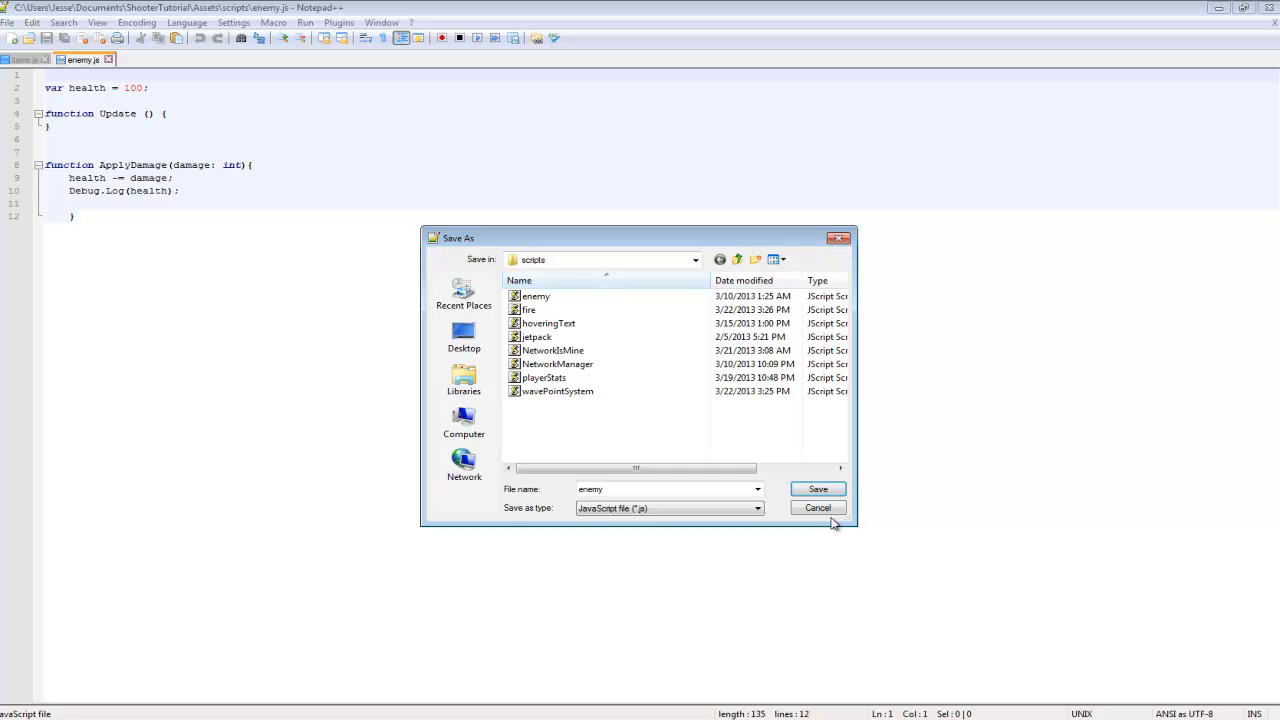
left_click(816, 508)
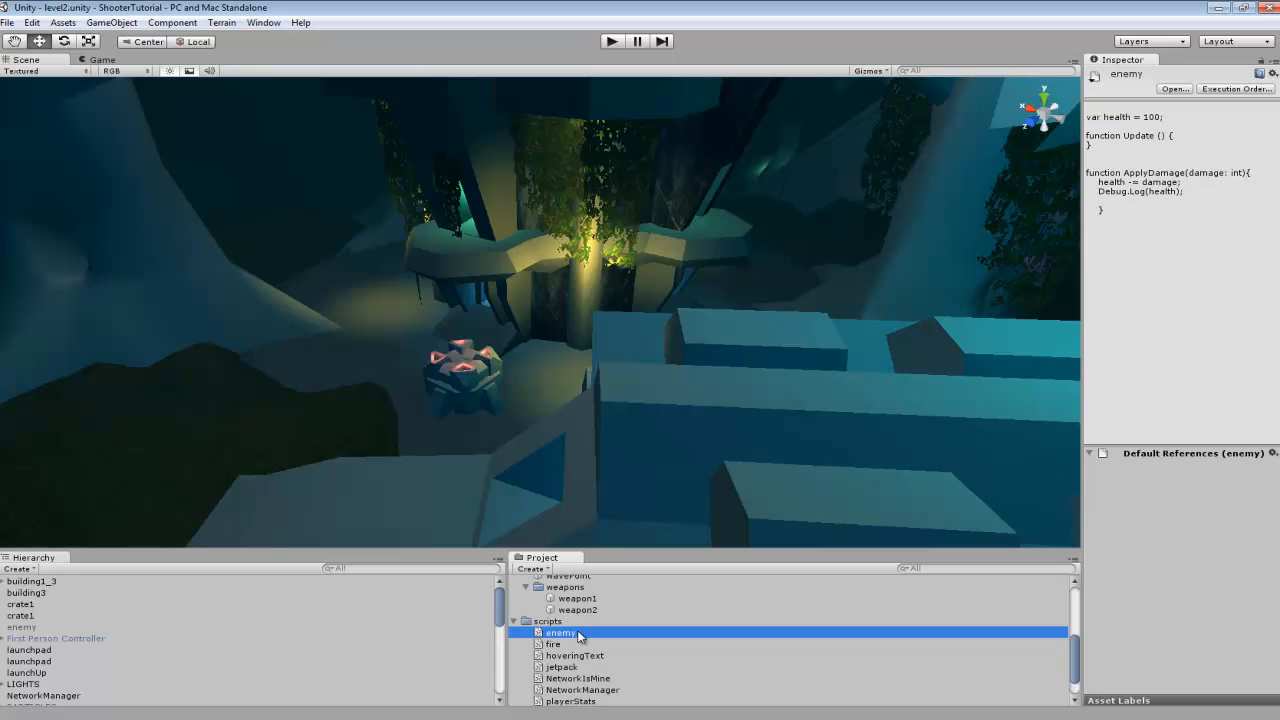
left_click(552, 644)
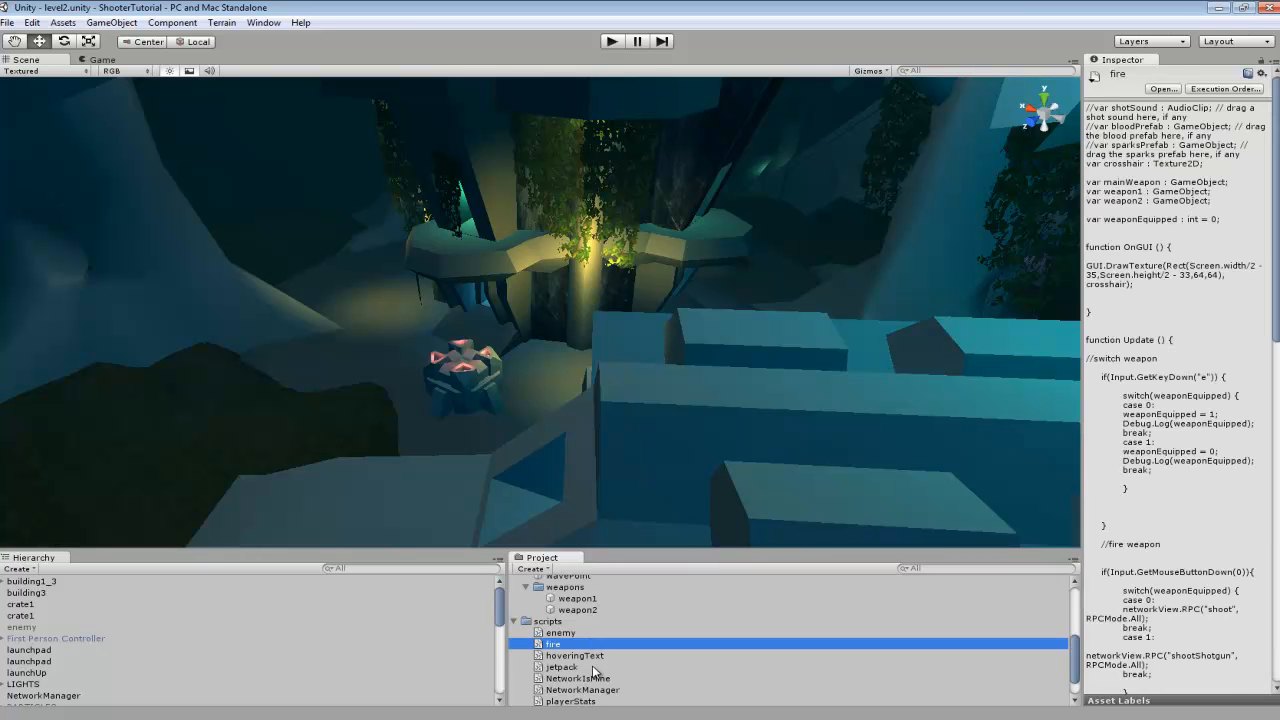
left_click(576, 678)
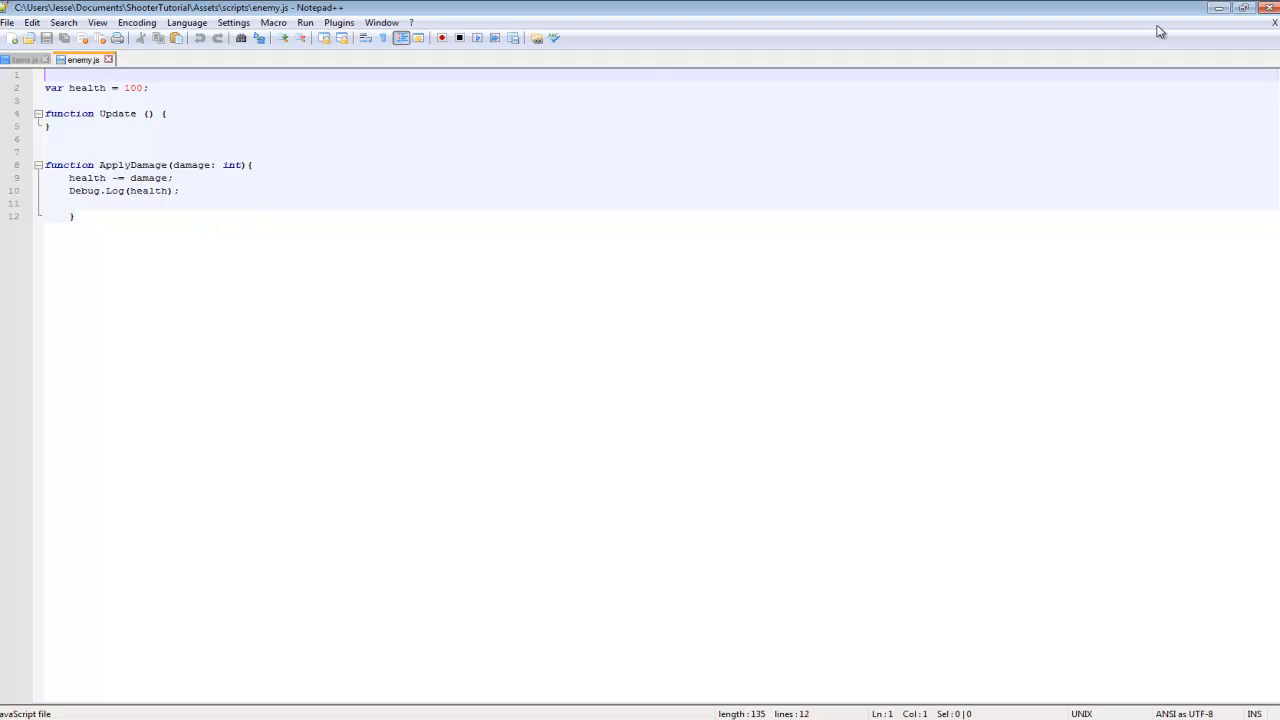
mouse_move(172, 108)
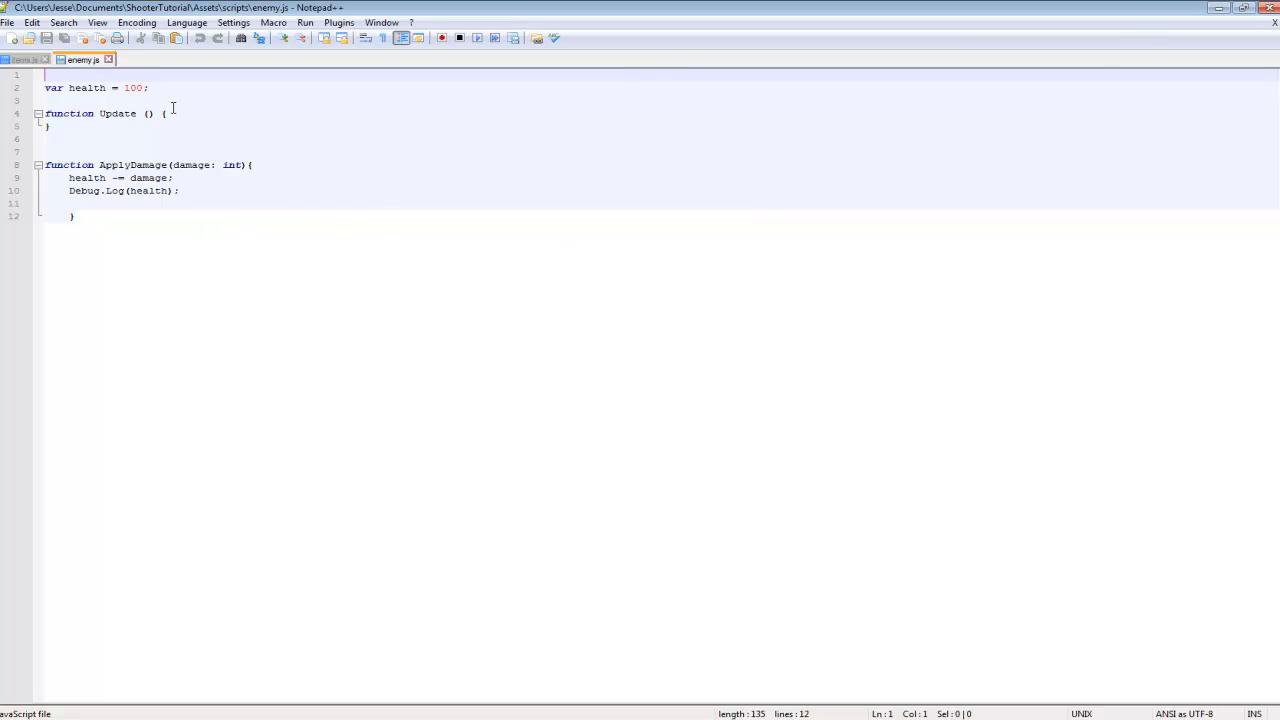
mouse_move(418, 256)
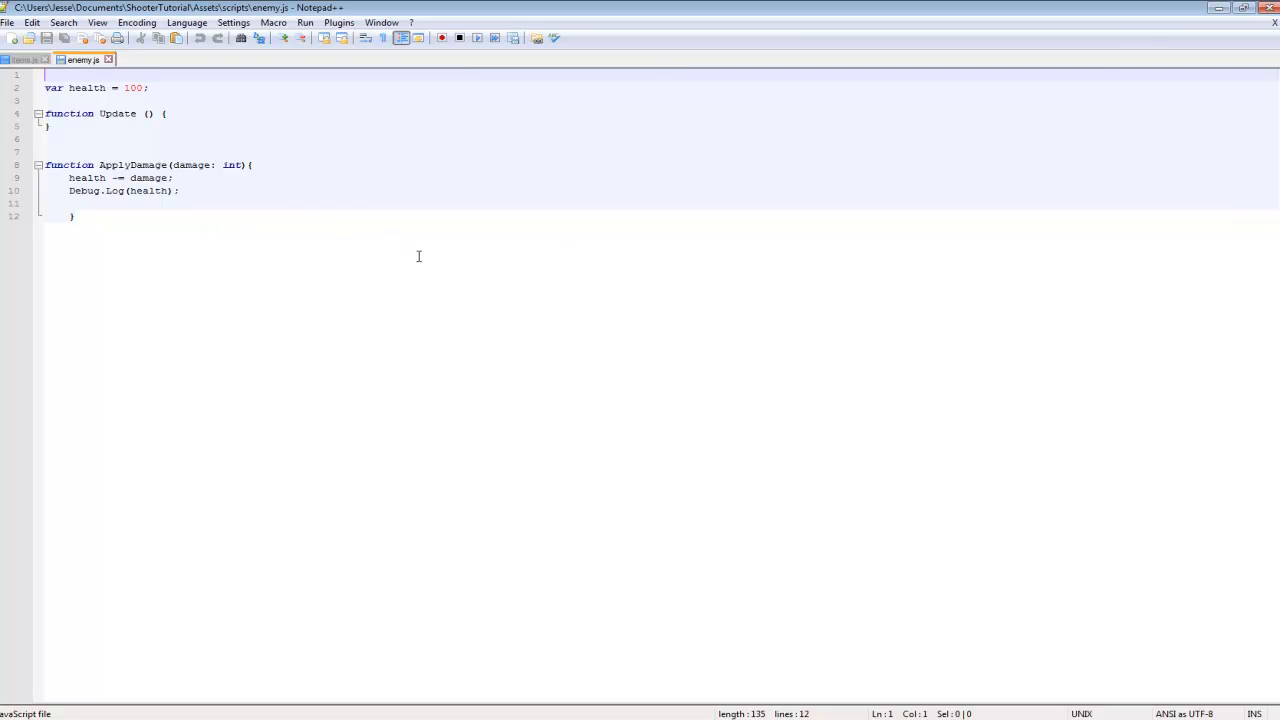
key("ctrl+a")
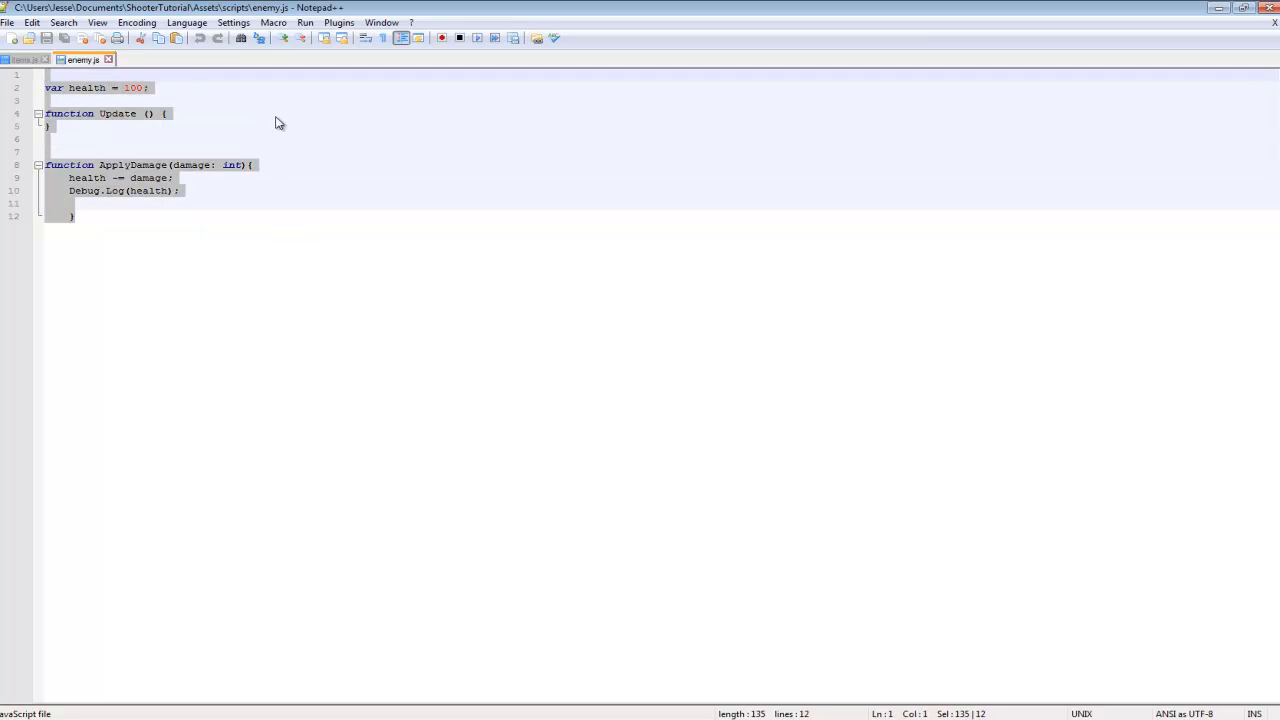
left_click(284, 116)
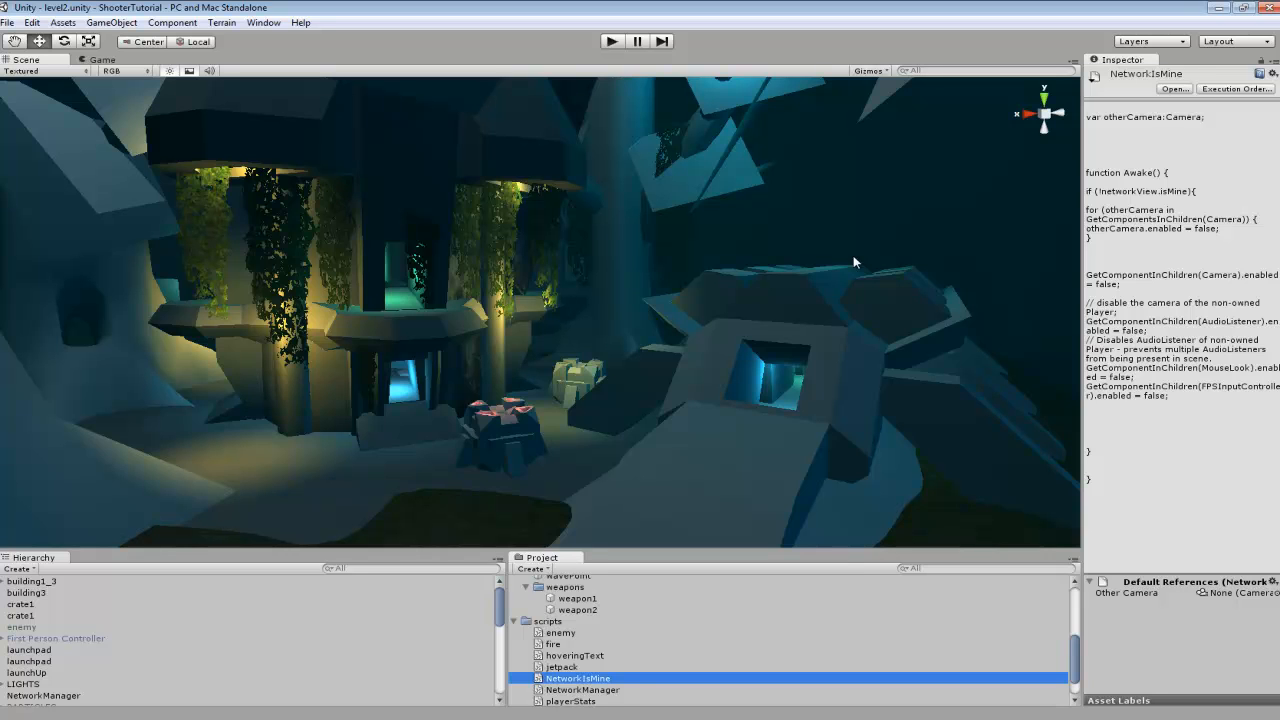
mouse_move(708, 272)
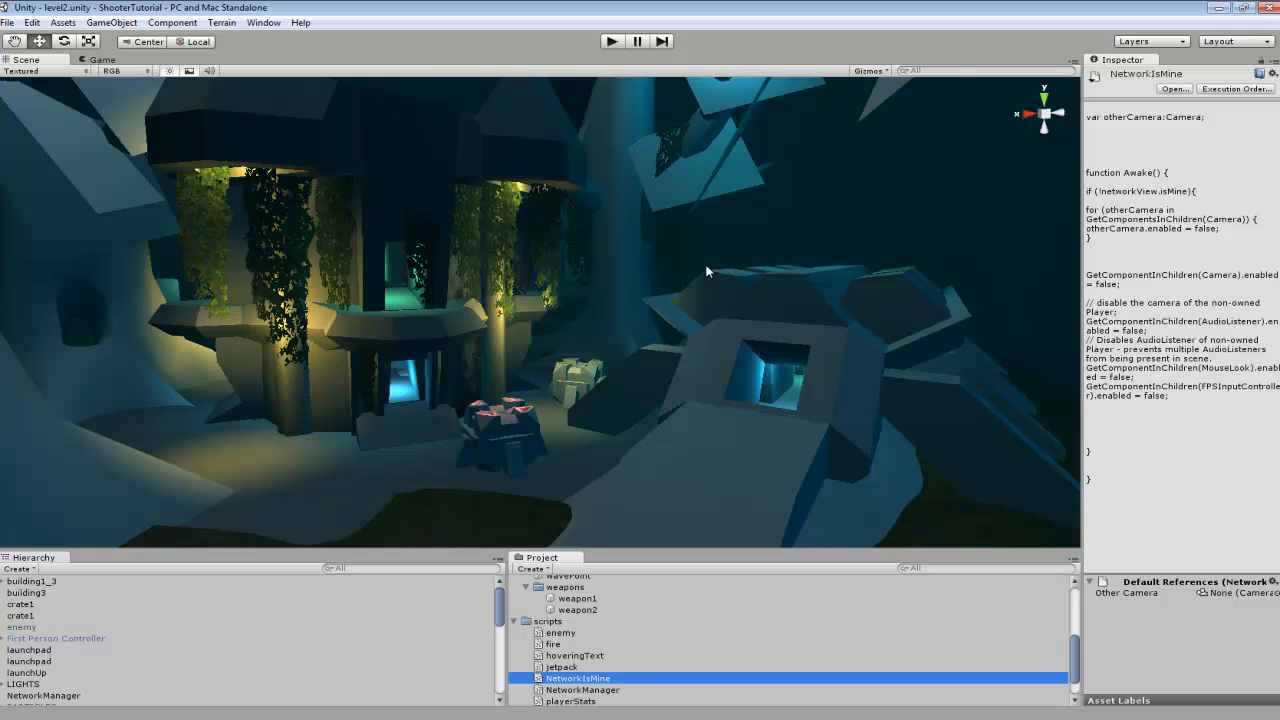